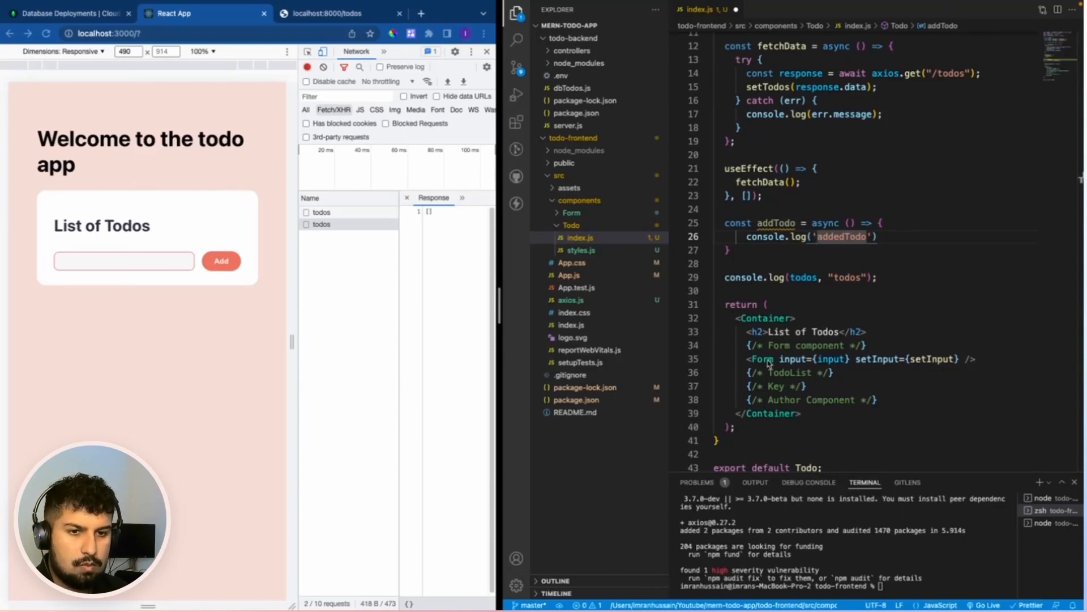
# Pass addTodo={addTodo} to the Form element in Todo/index.js.
pyautogui.write('addTodo={')
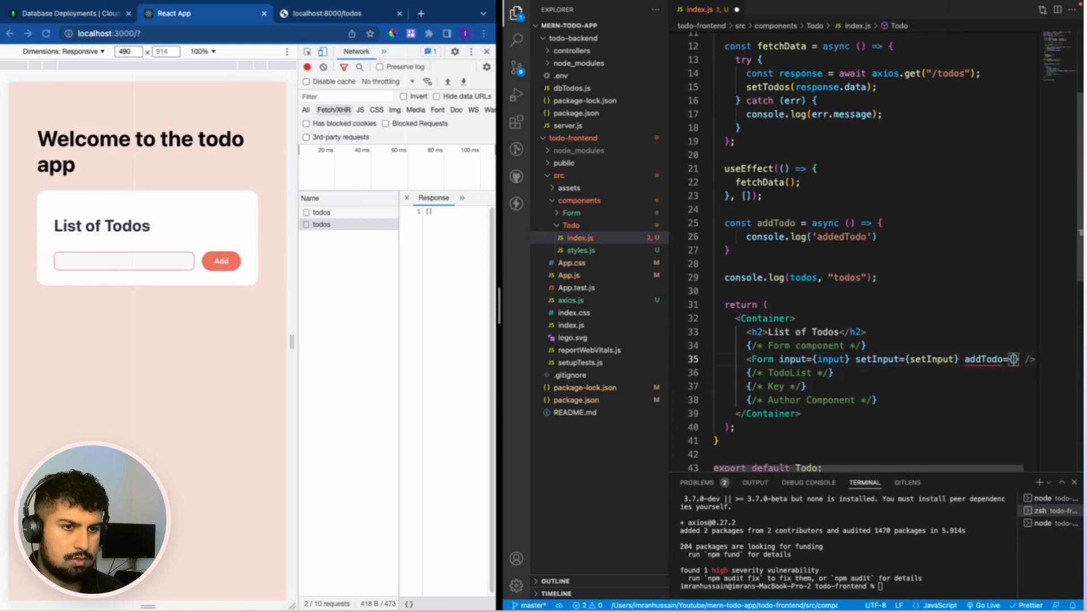
pyautogui.write('addTodo')
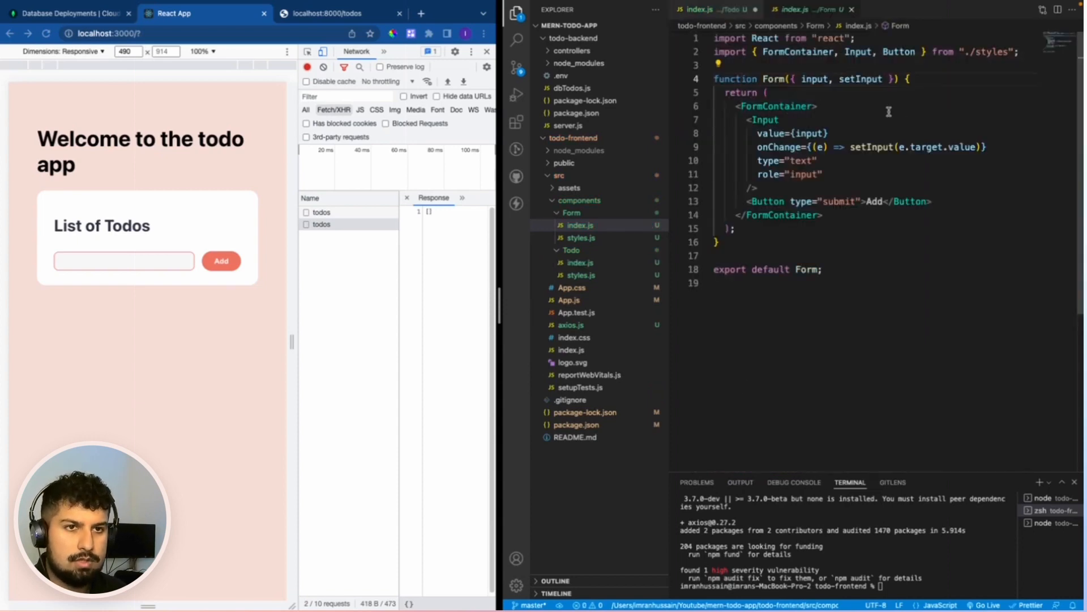
# Add addTodo to Form's props and give the Button onSubmit={(e) => addTodo}.
pyautogui.write(', addTodo')
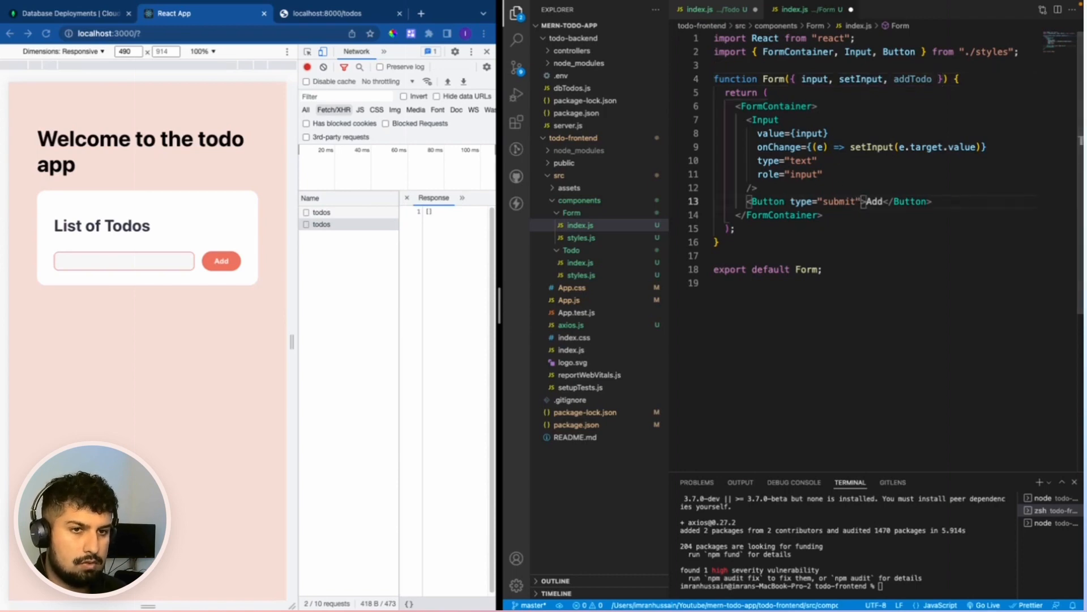
pyautogui.write('onSubmit={() => addTodo')
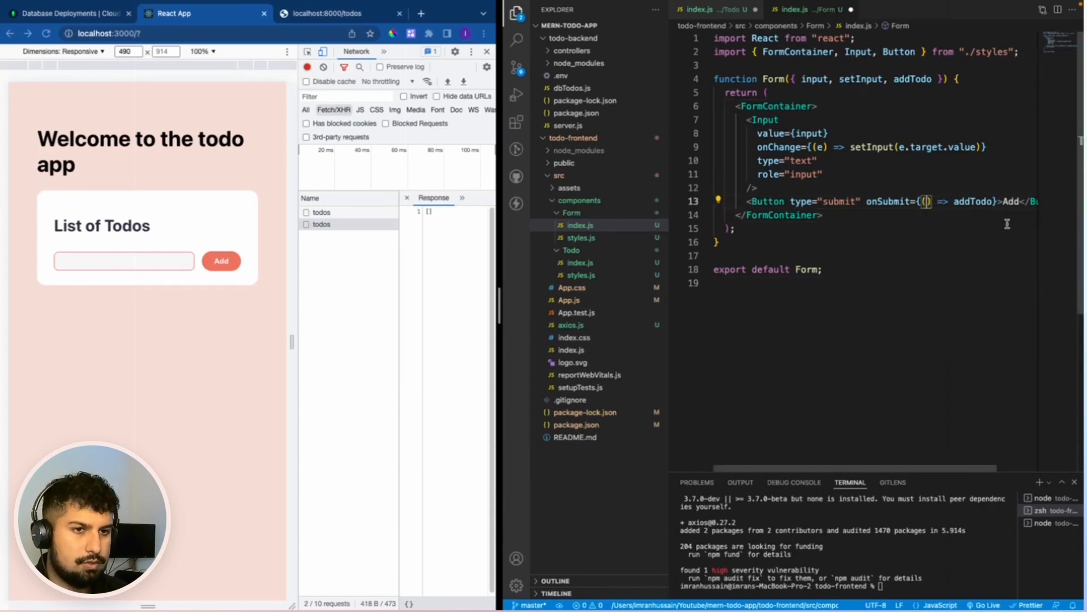
pyautogui.write('e')
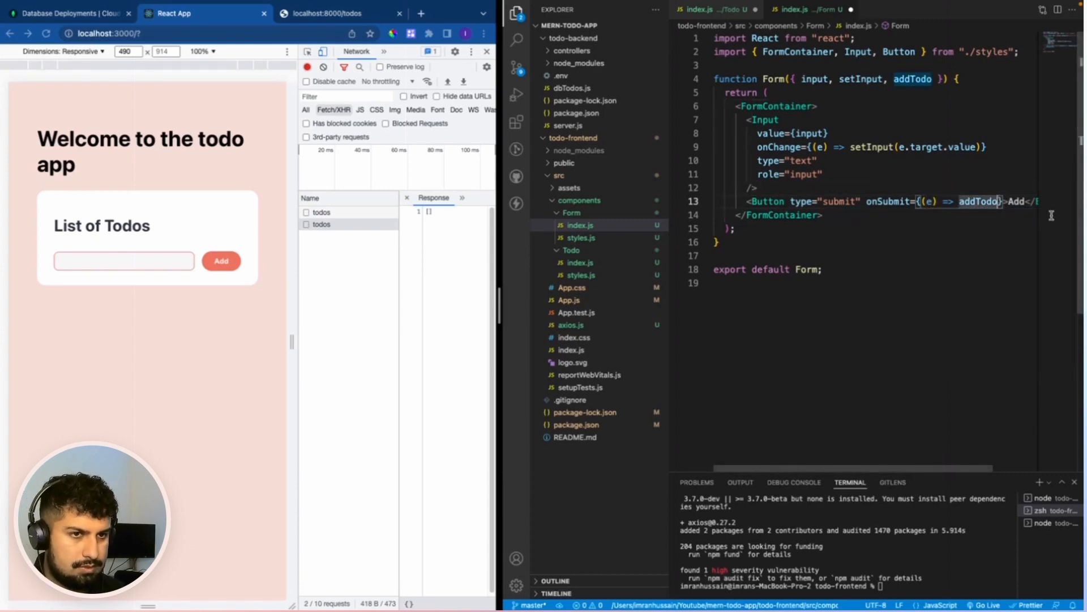
pyautogui.write('() => {')
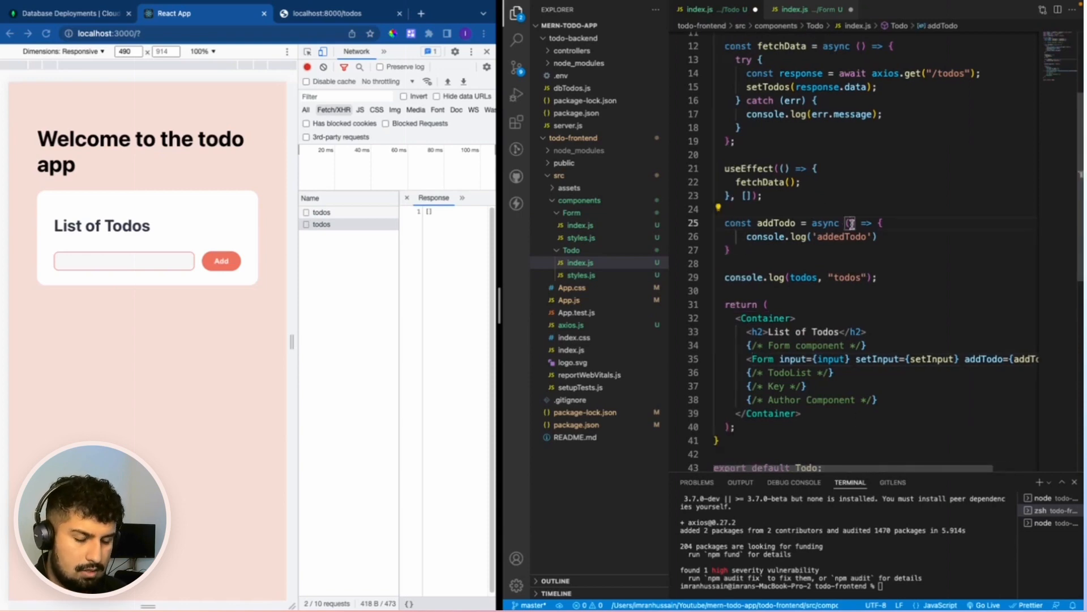
# Make addTodo async (e) => calling e.preventDefault() before console.log('addedTodo').
pyautogui.write('e')
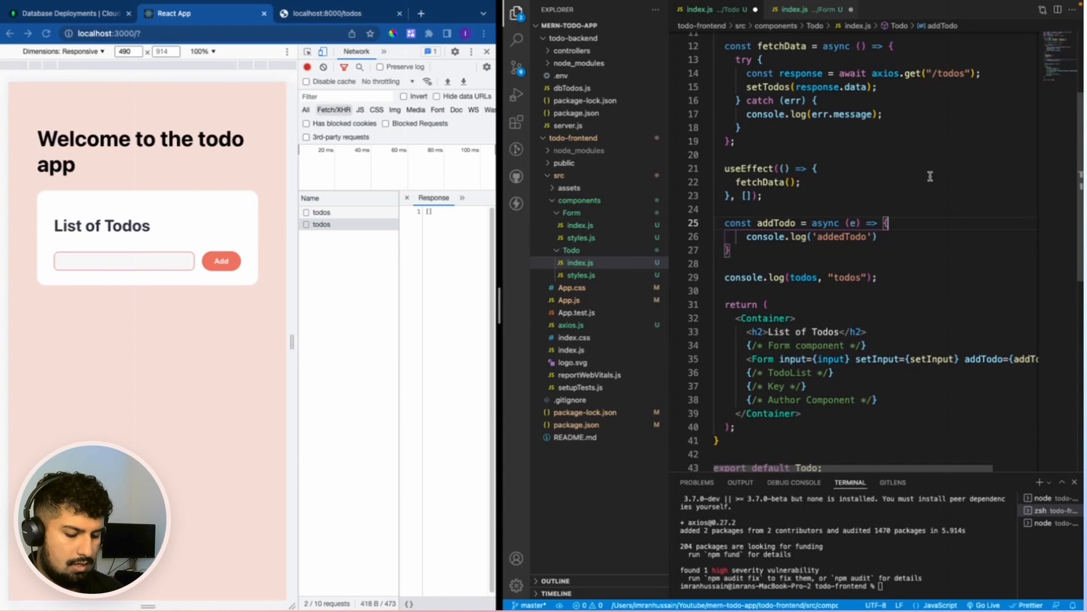
pyautogui.write('e.pr')
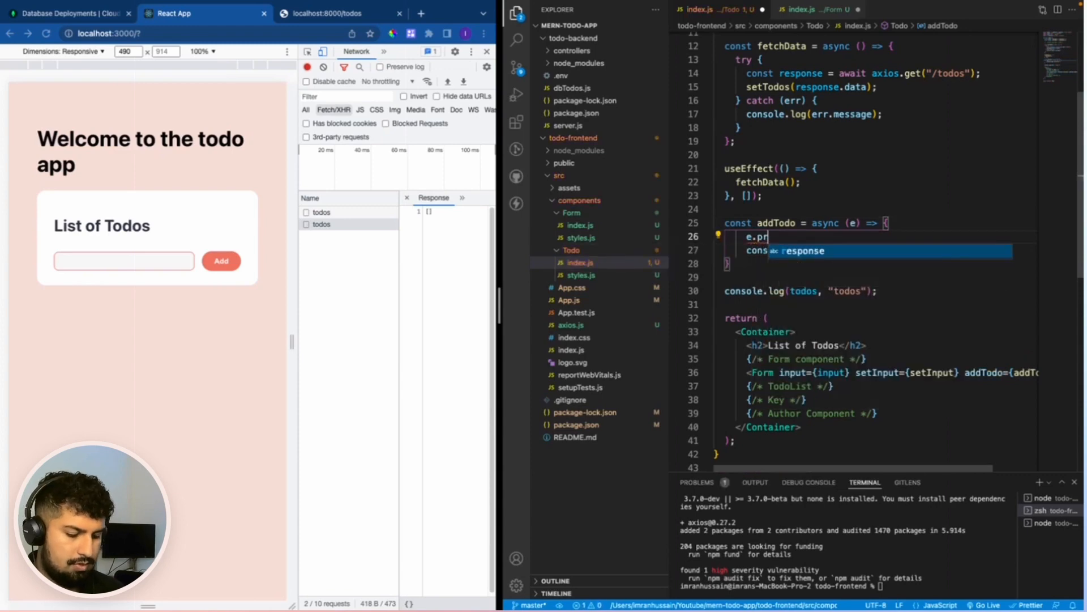
pyautogui.write('event')
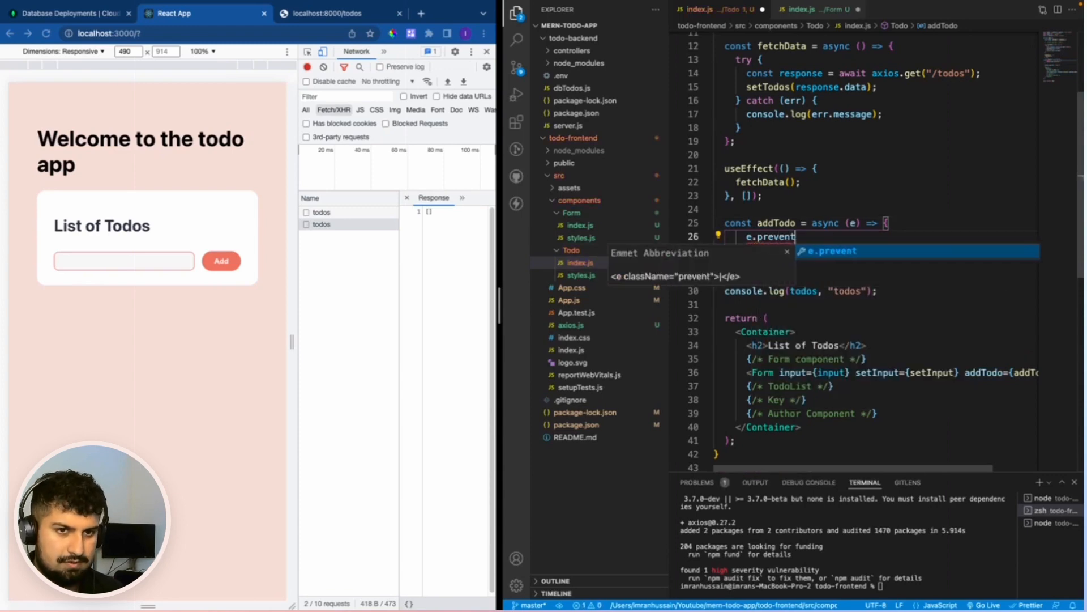
pyautogui.write('De')
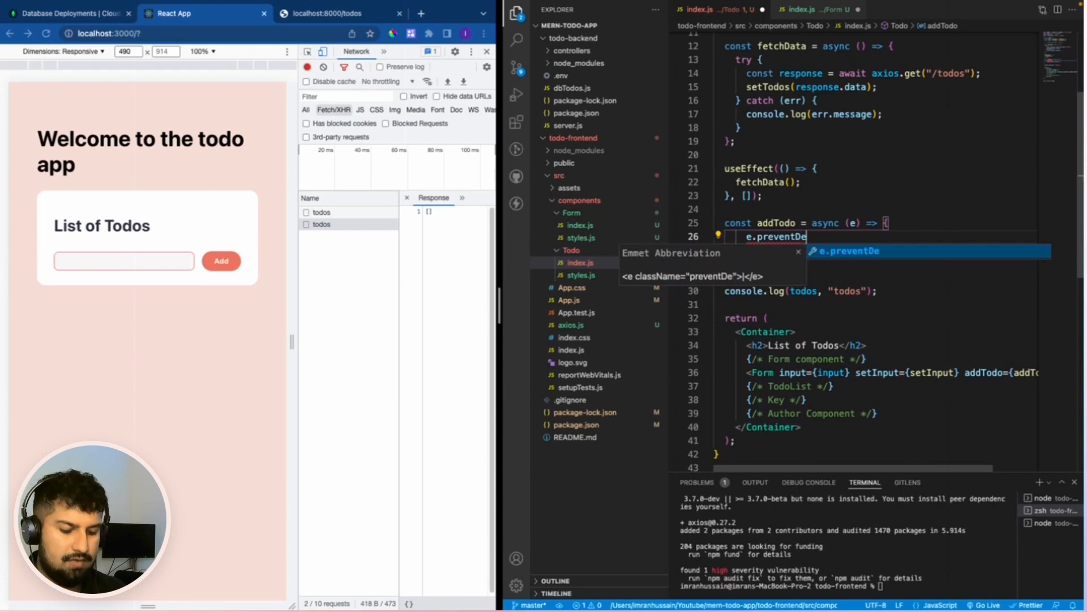
pyautogui.write('fault')
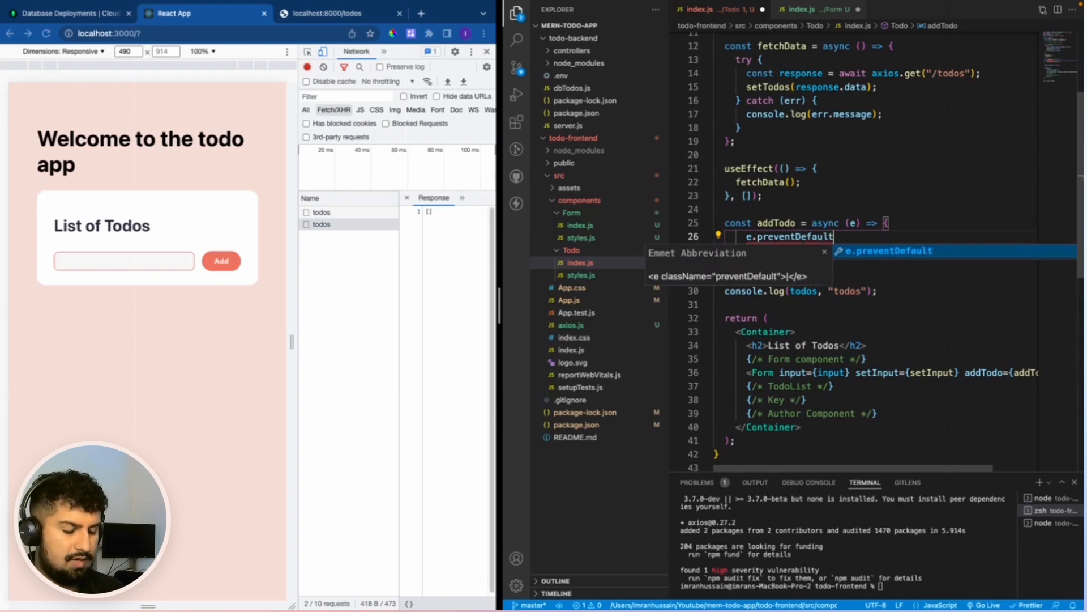
pyautogui.write("console.log('addedTodo')")
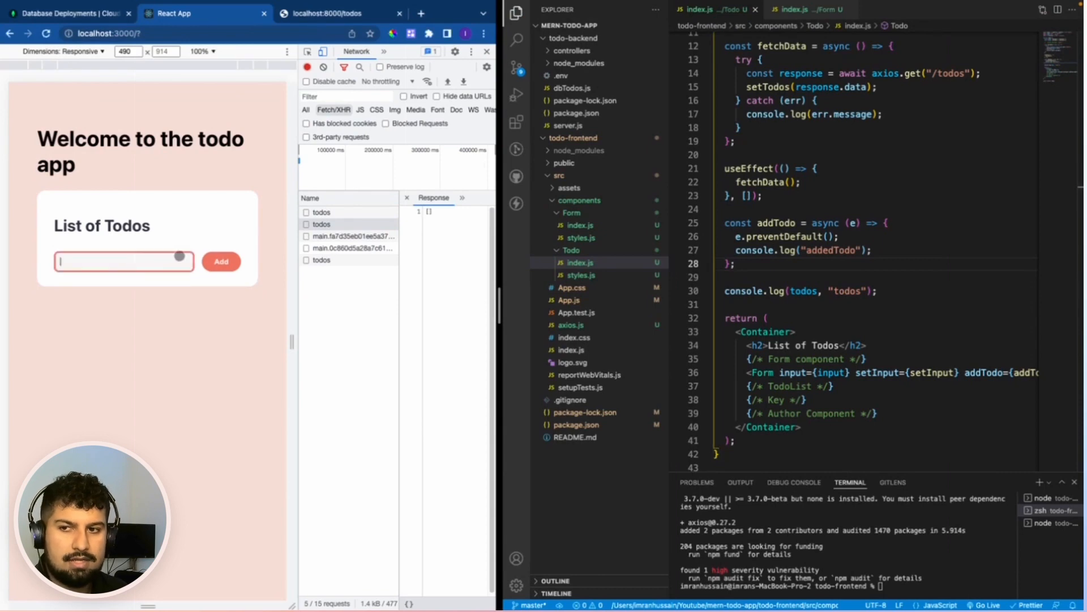
# Submit the todo 'hello' with the DevTools Console showing.
pyautogui.write('hello')
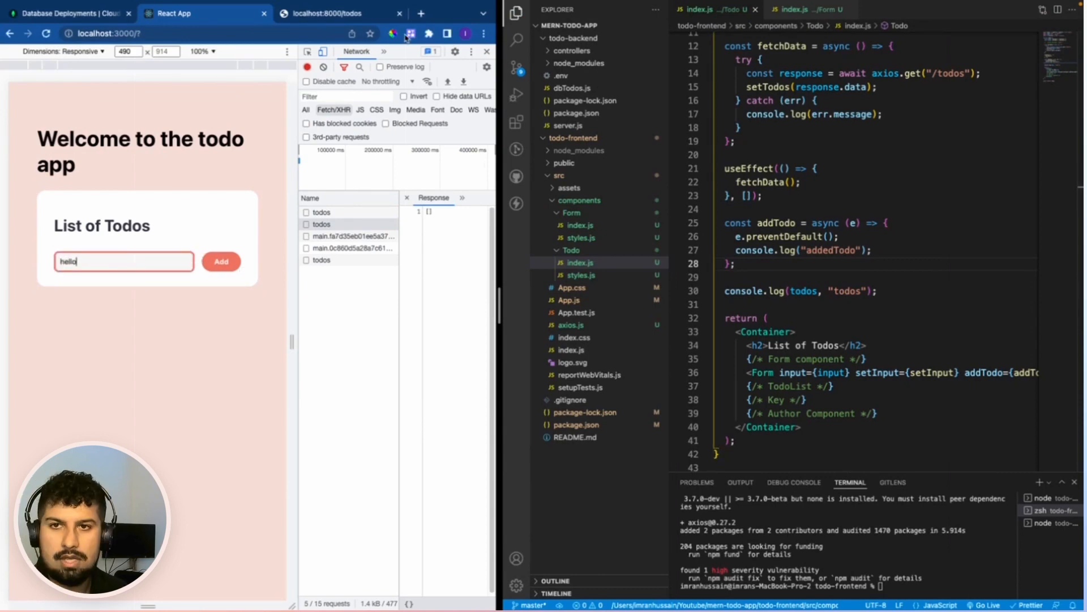
pyautogui.click(356, 51)
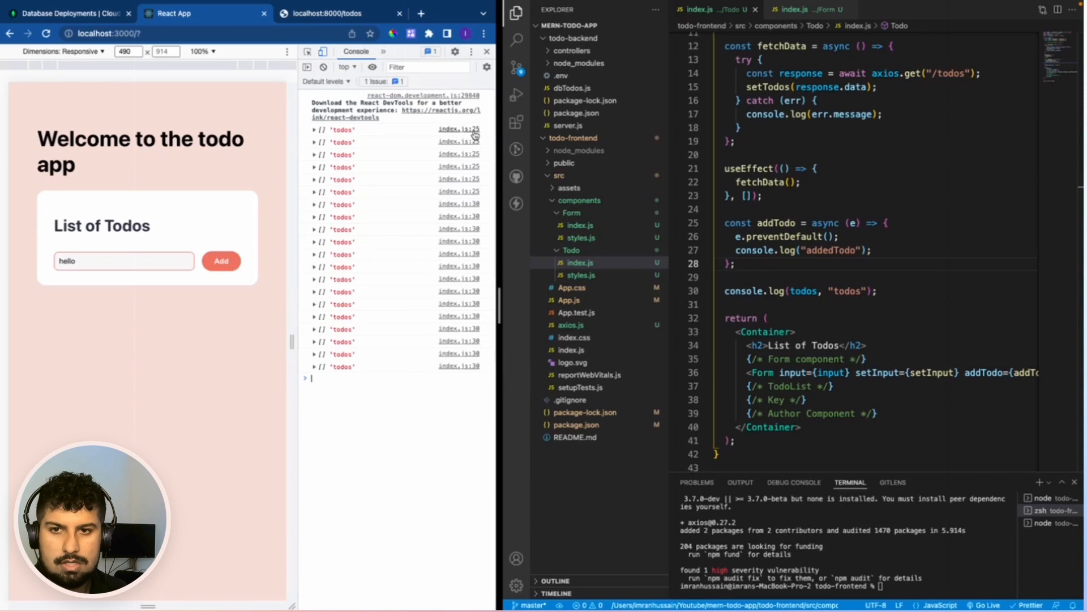
pyautogui.click(220, 261)
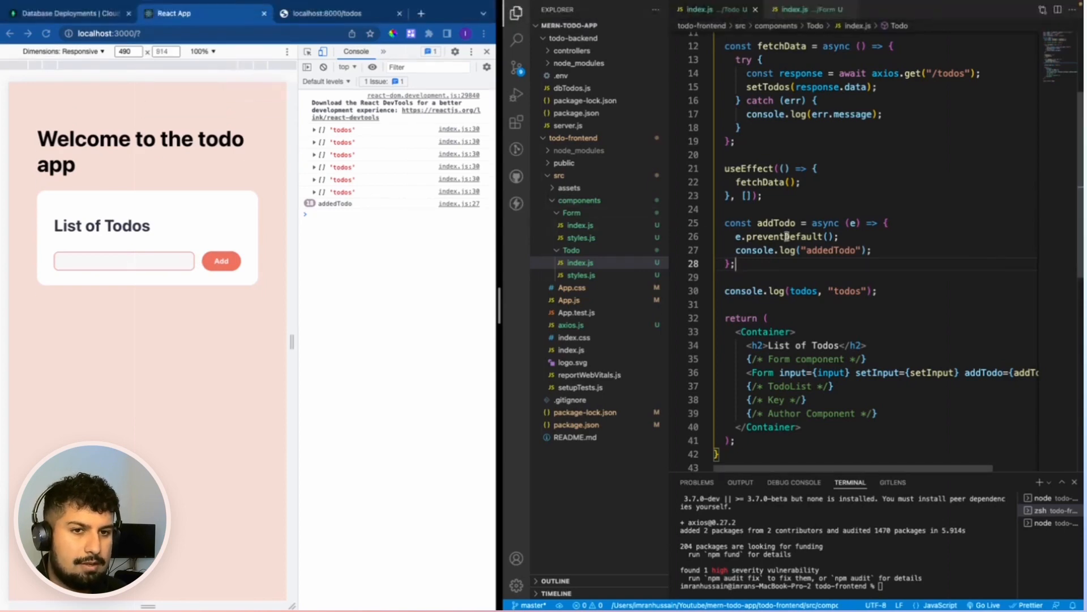
# Add a blank line after preventDefault and submit the form with an empty input.
pyautogui.press('Enter')
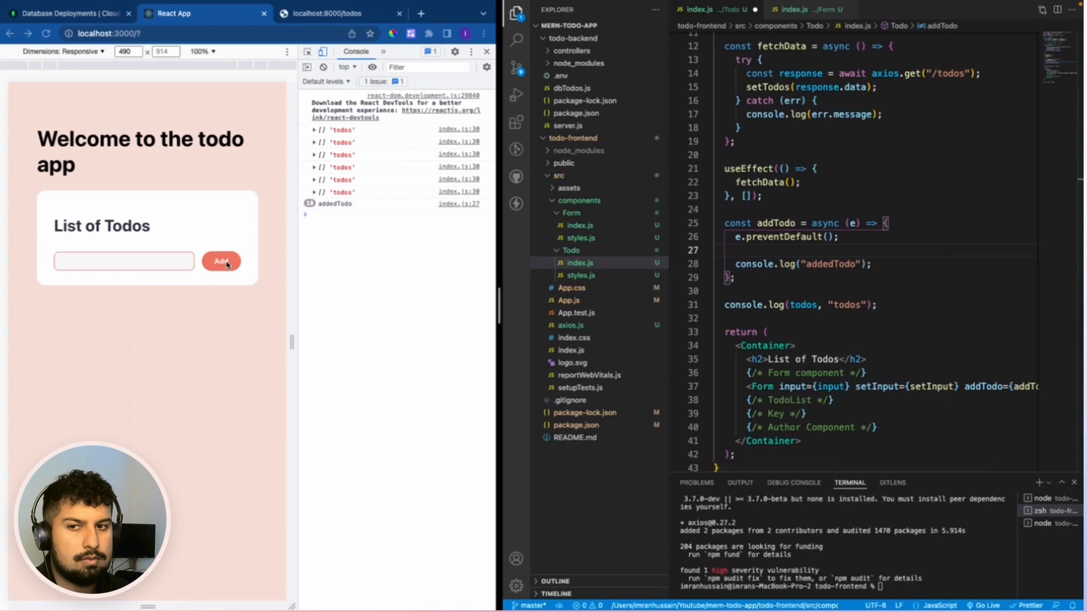
pyautogui.click(221, 261)
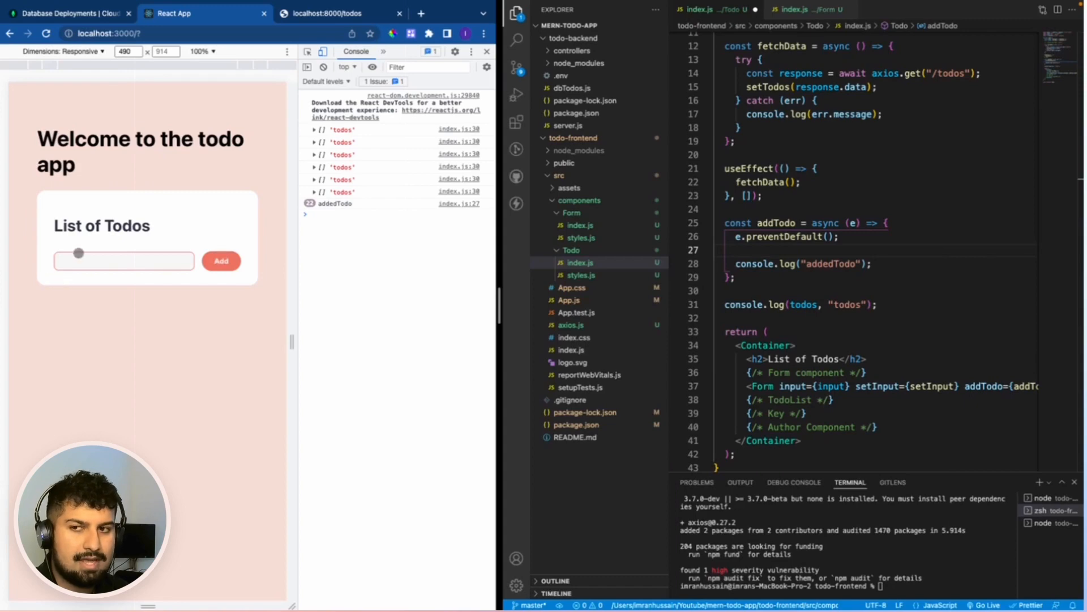
pyautogui.click(124, 261)
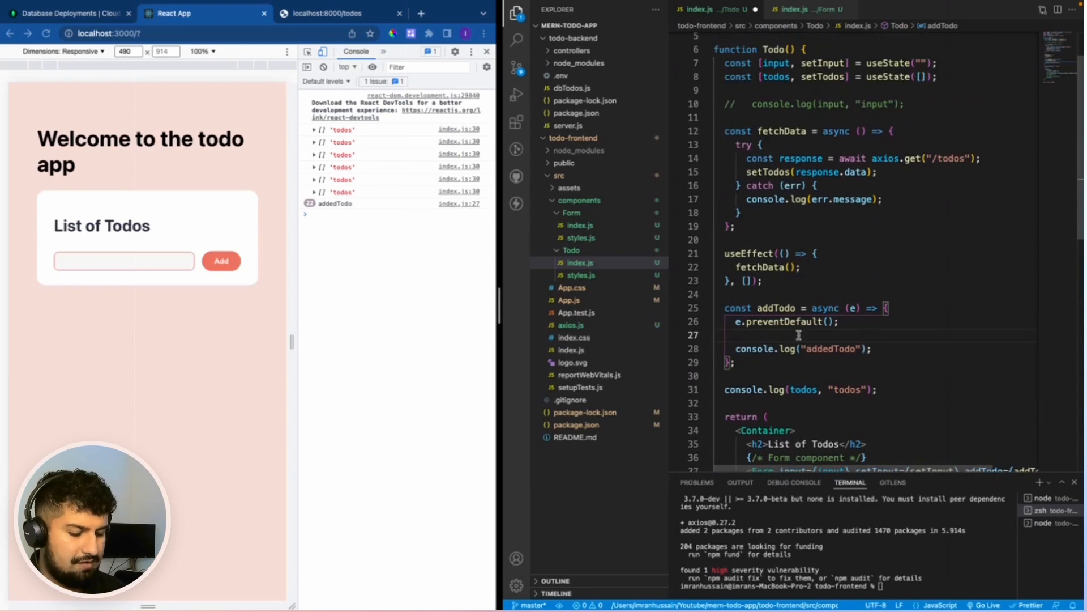
# Add if(input.length === 0) return null; after e.preventDefault() in addTodo.
pyautogui.write('if(in')
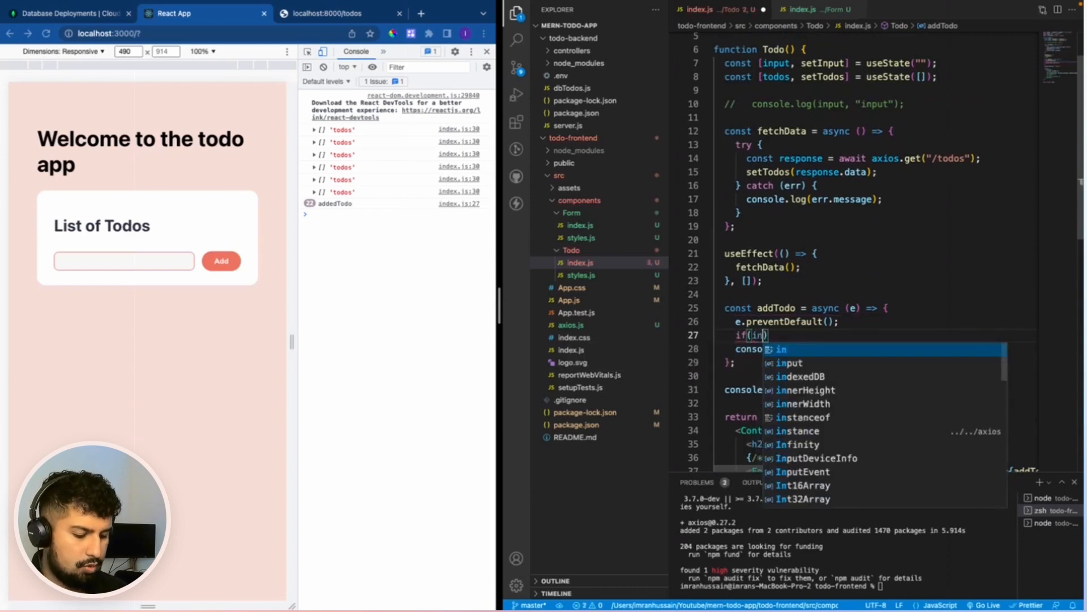
pyautogui.write('input.length')
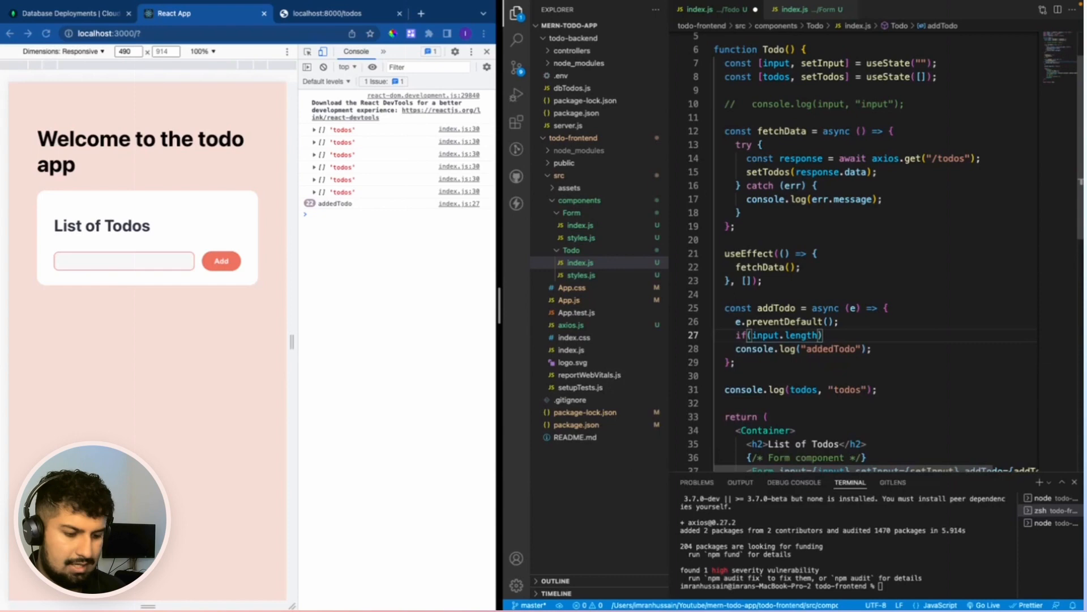
pyautogui.write('=== 0')
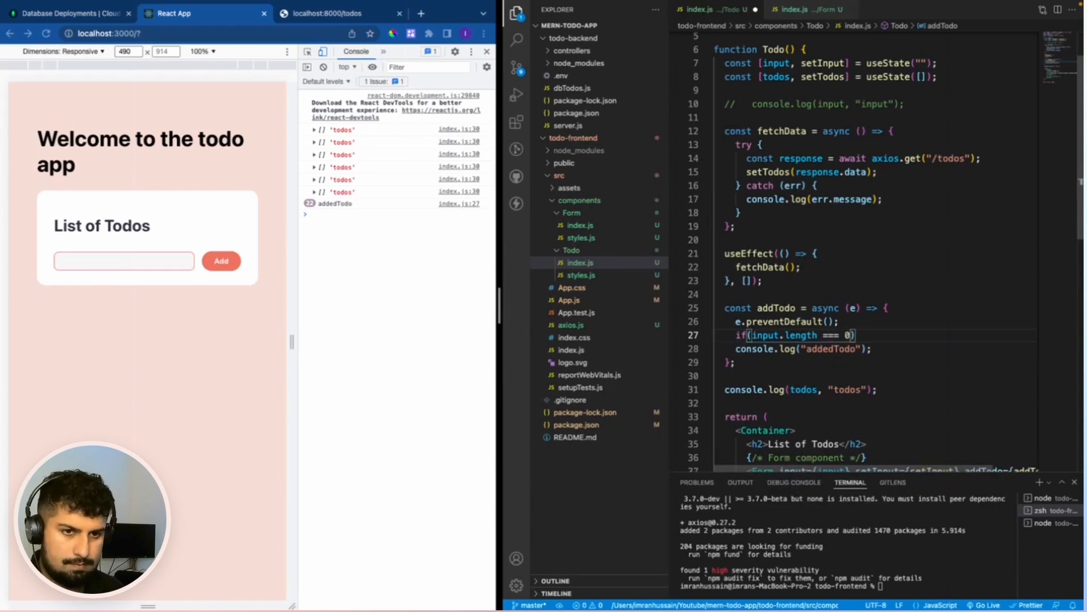
pyautogui.write('return null;')
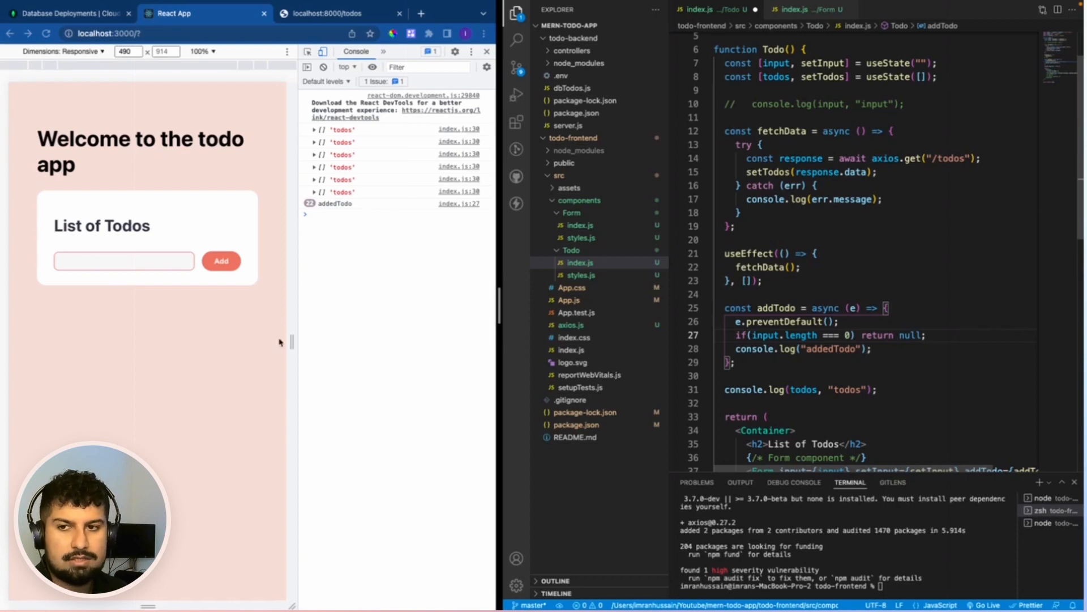
pyautogui.moveTo(262, 277)
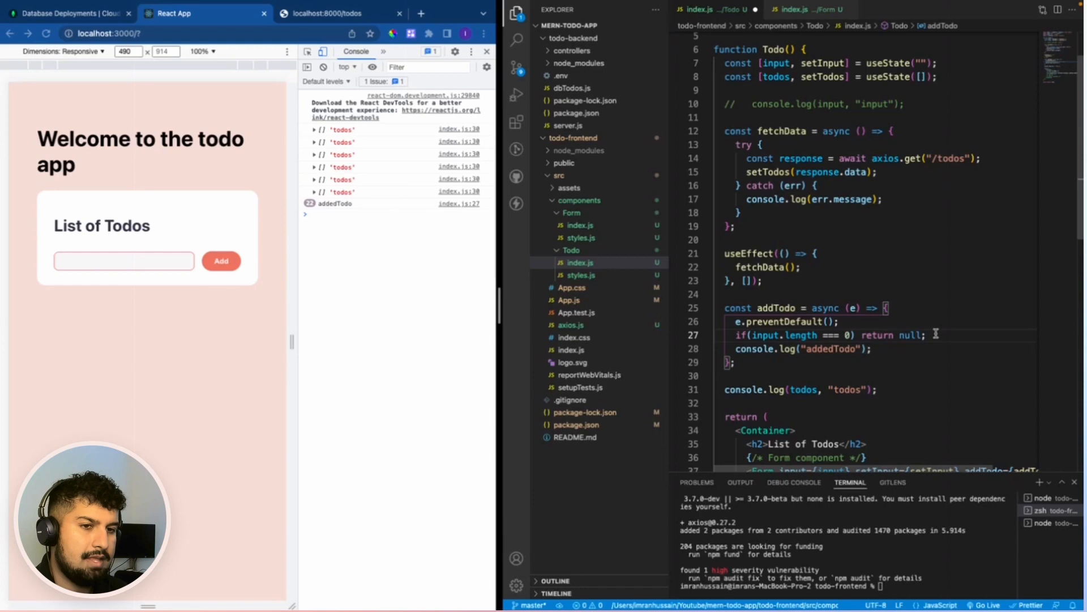
pyautogui.press('Enter')
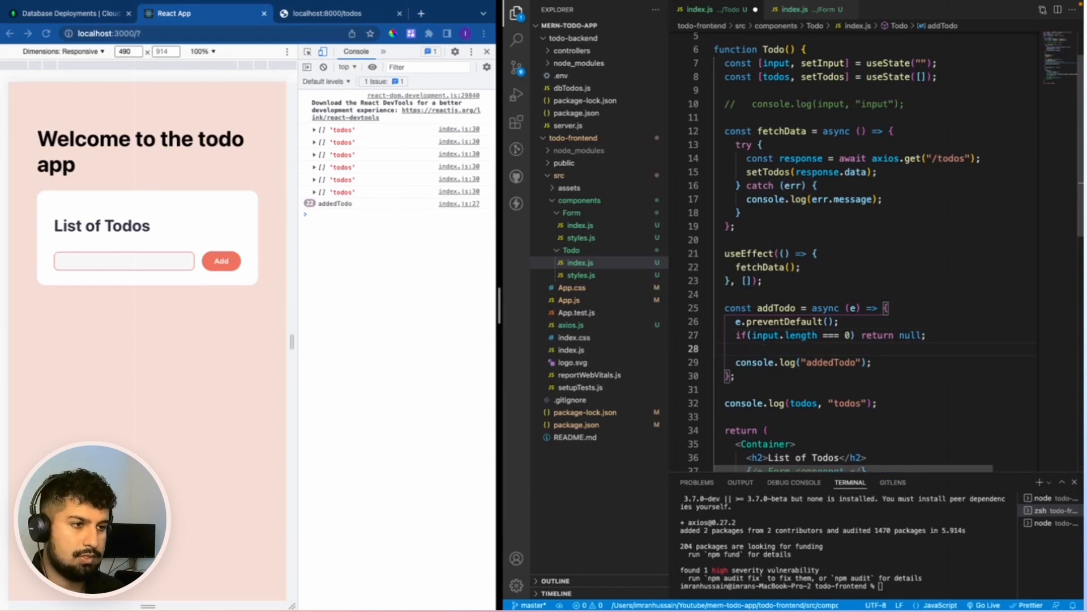
# Add await axios.post('/todos', [...todos]) to addTodo.
pyautogui.write('await axio')
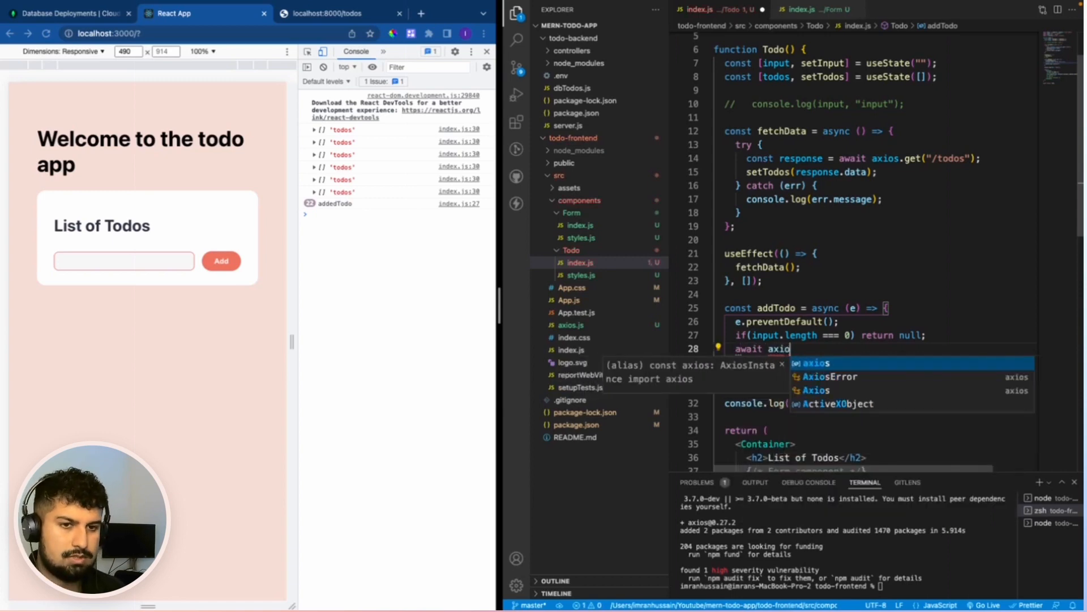
pyautogui.write('.')
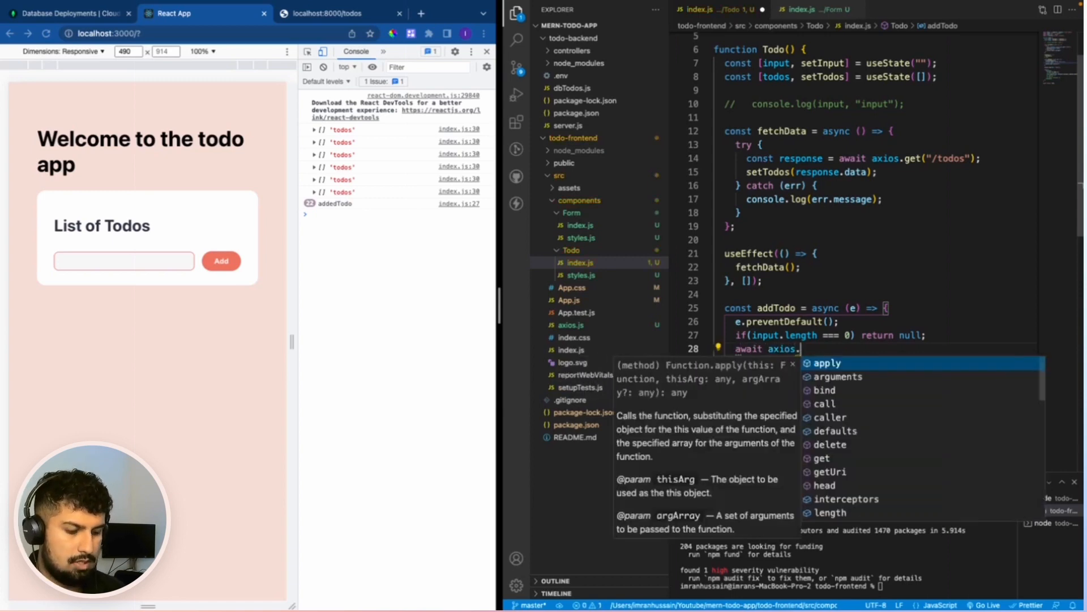
pyautogui.write("post('/todos',")
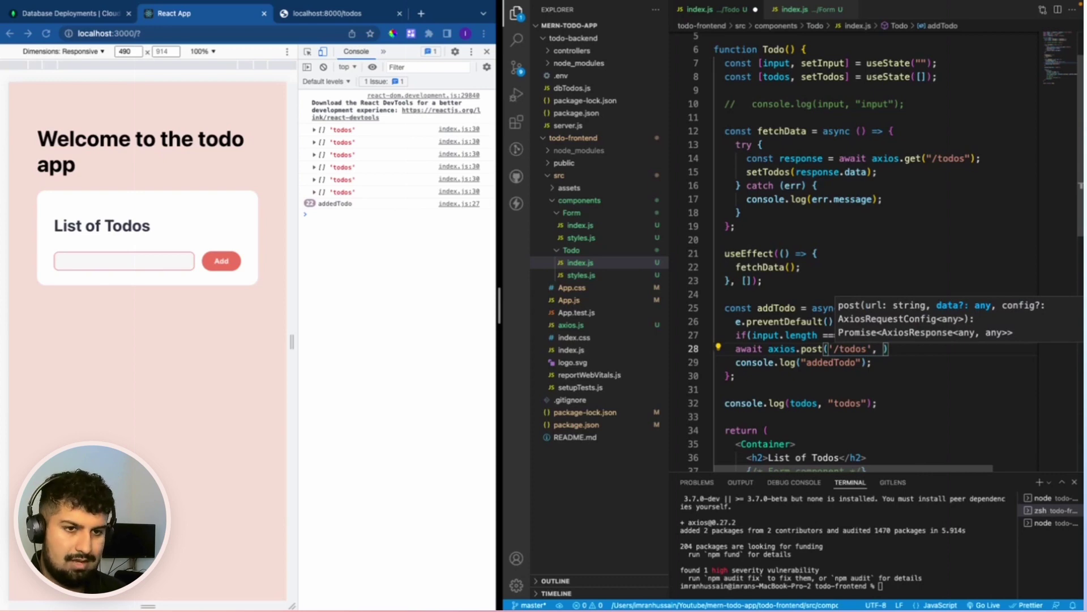
pyautogui.write('[]')
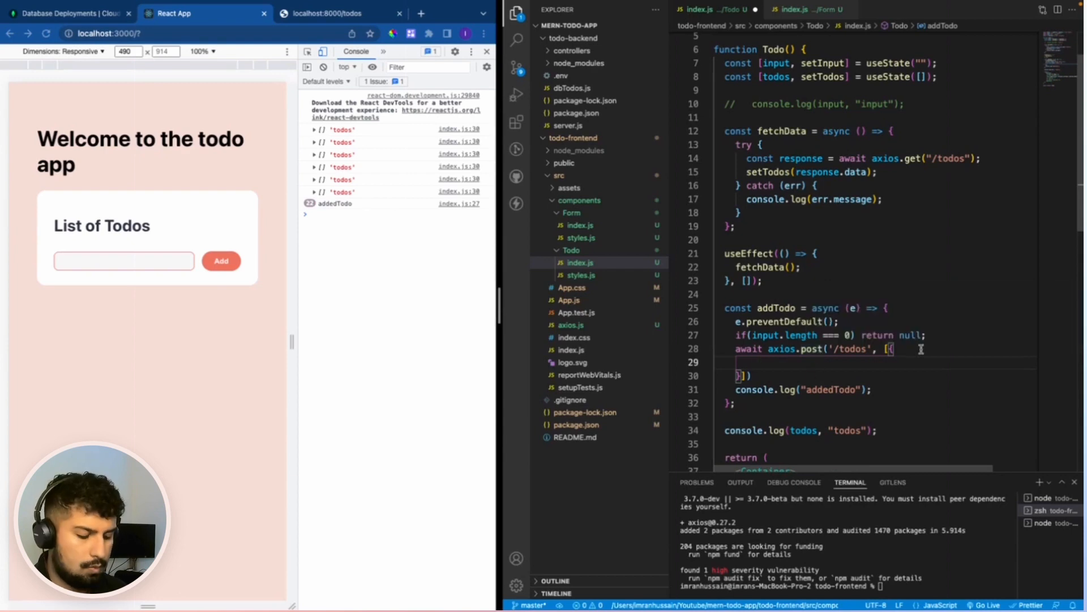
pyautogui.write('..t')
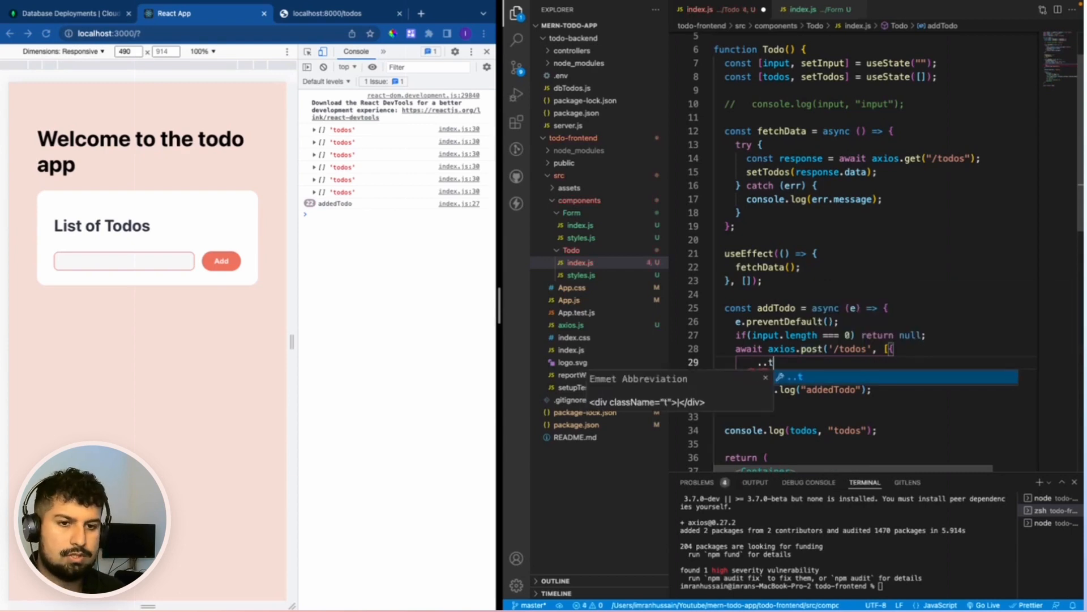
pyautogui.write('odo')
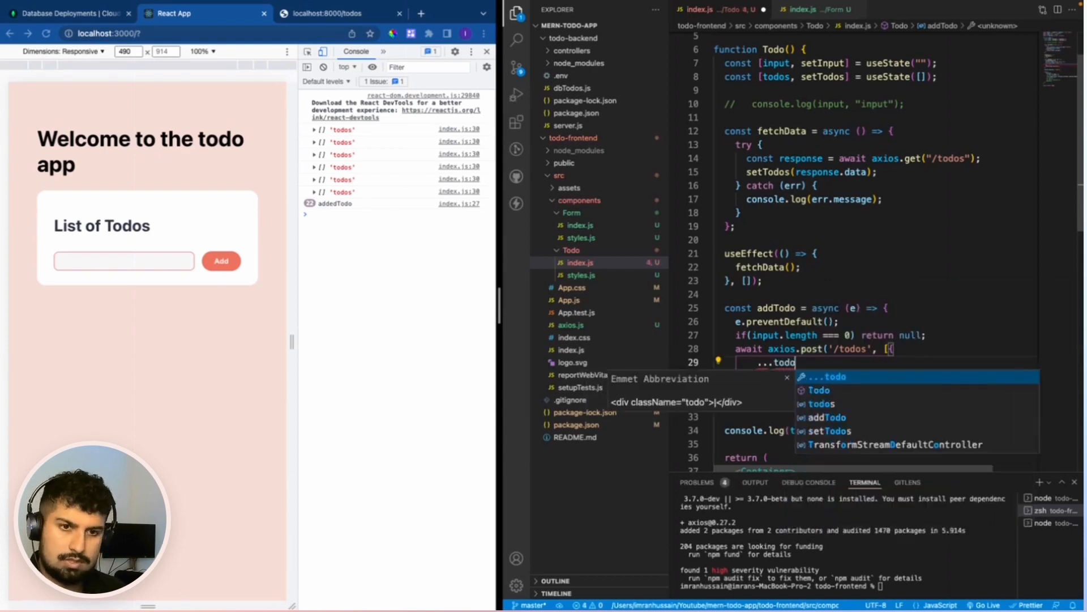
pyautogui.write('s')
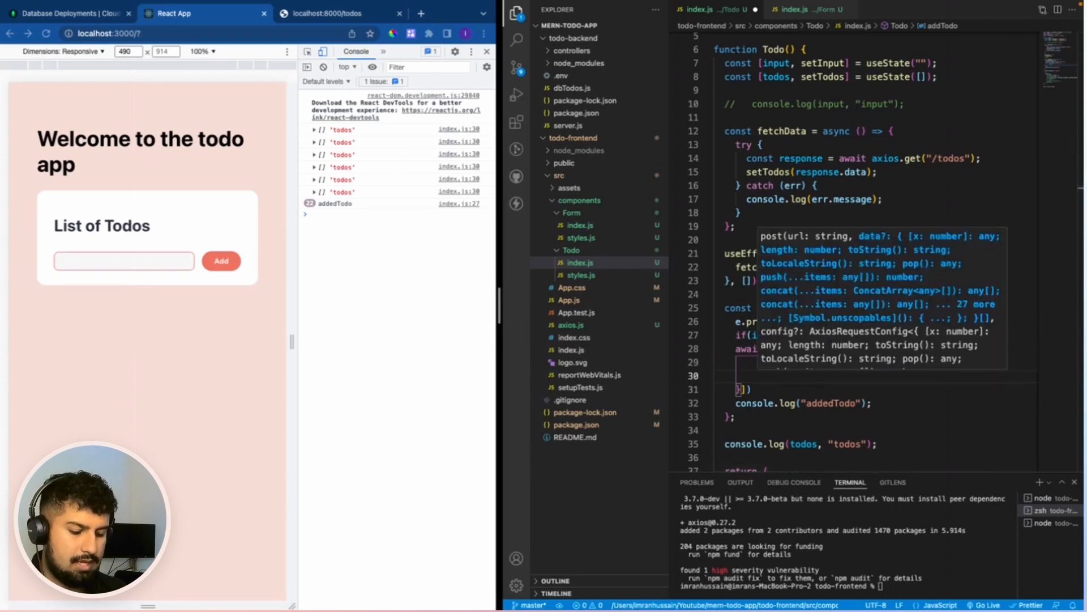
# Add a new object with text: input and completed: false after the ...todos spread.
pyautogui.write('text:')
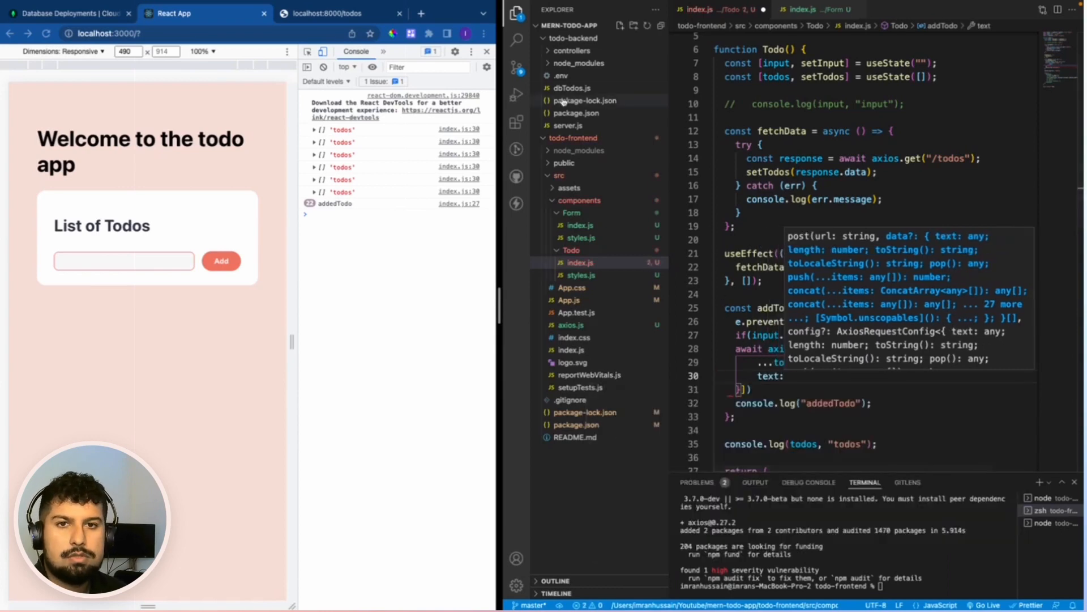
pyautogui.click(572, 88)
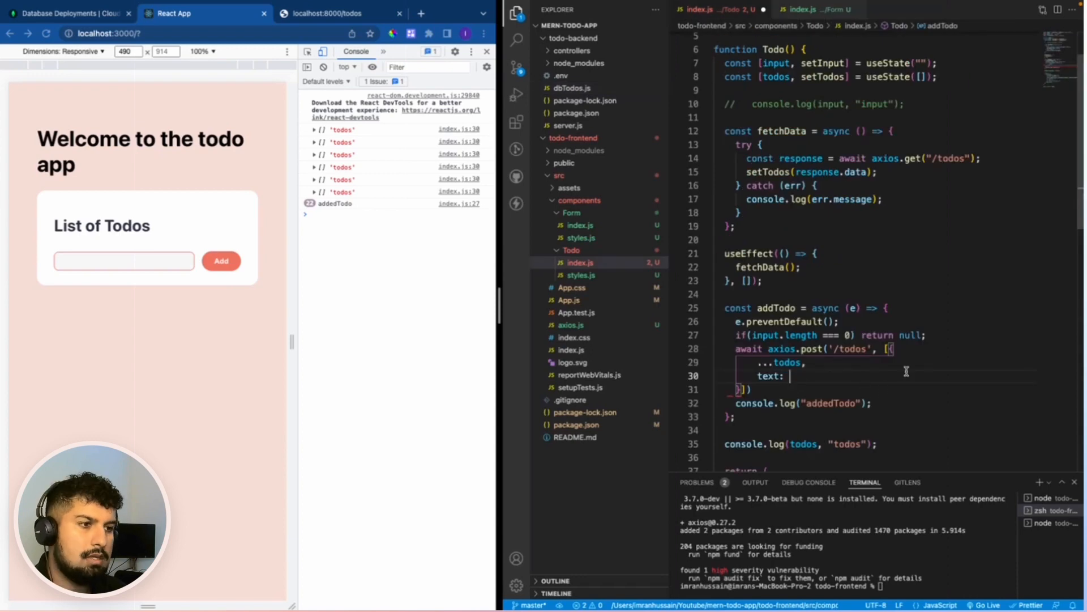
pyautogui.write('i')
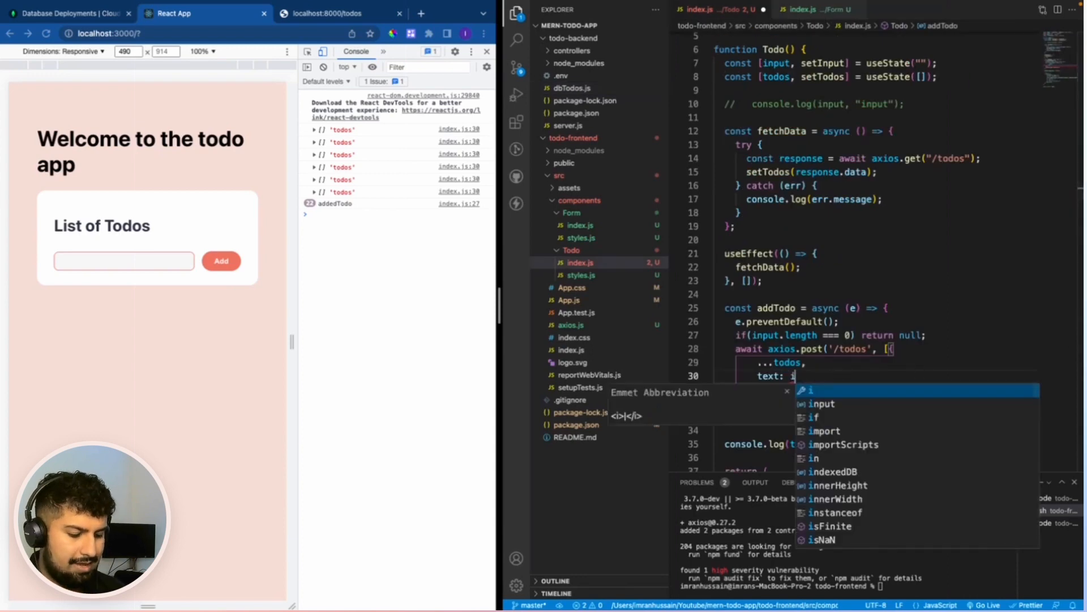
pyautogui.write('nput')
pyautogui.click(124, 261)
pyautogui.write('fffd')
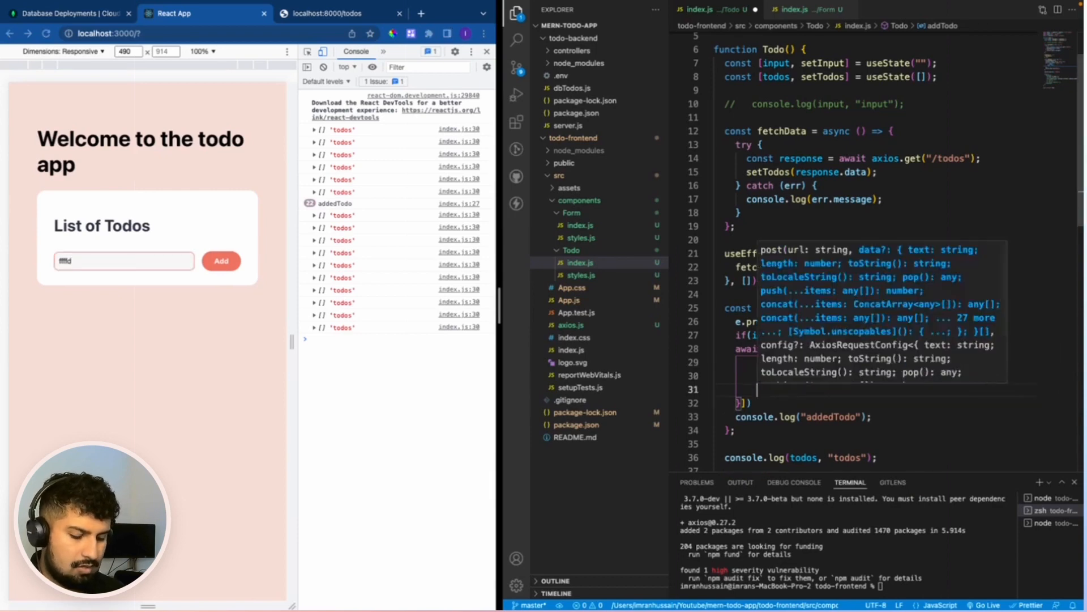
pyautogui.write('completed')
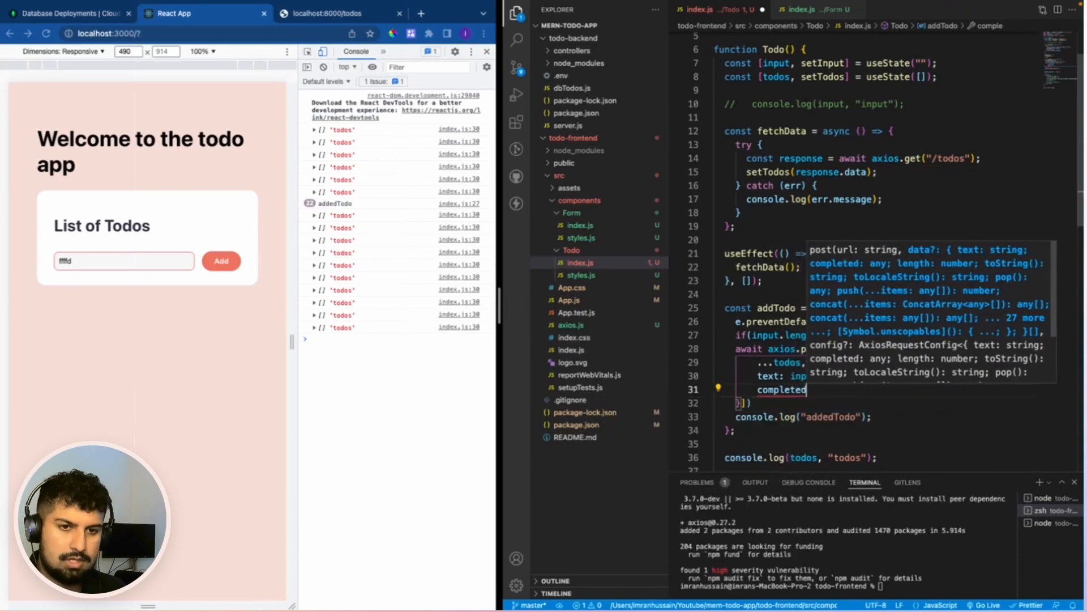
pyautogui.write('false')
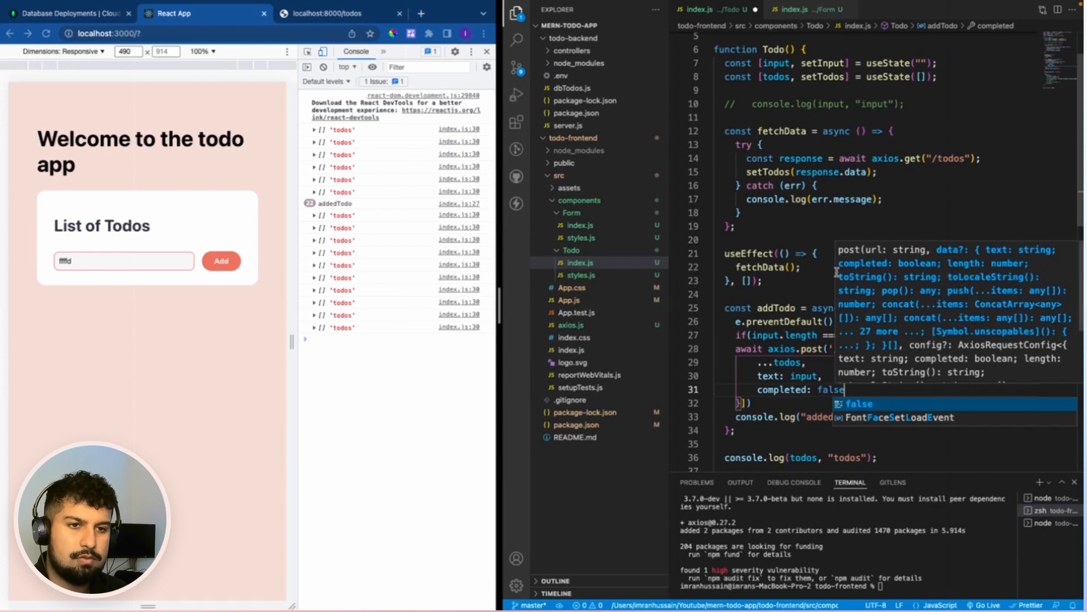
pyautogui.moveTo(94, 281)
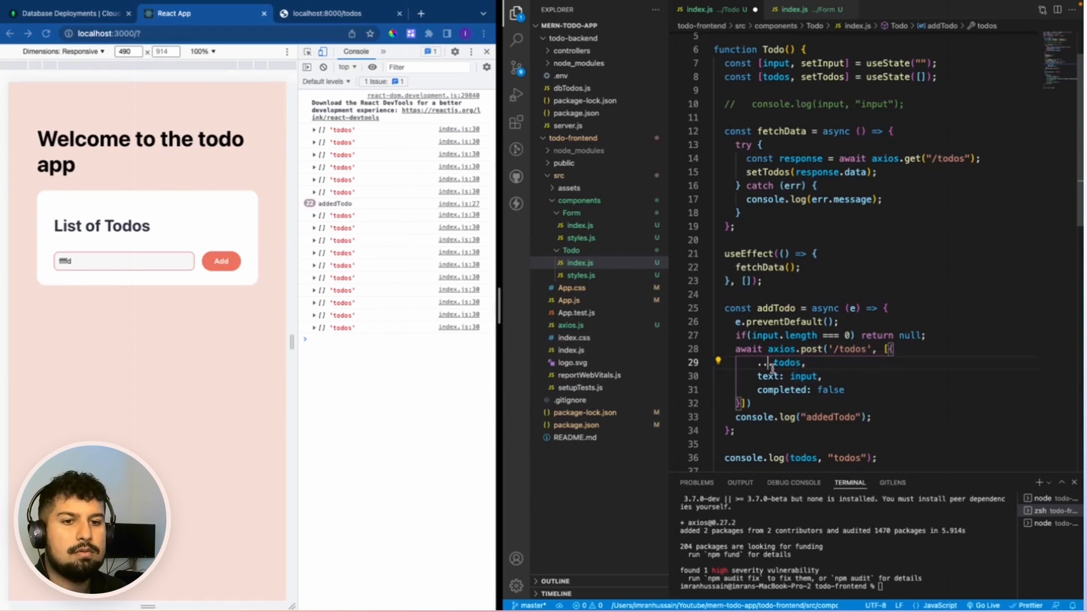
pyautogui.doubleClick(782, 362)
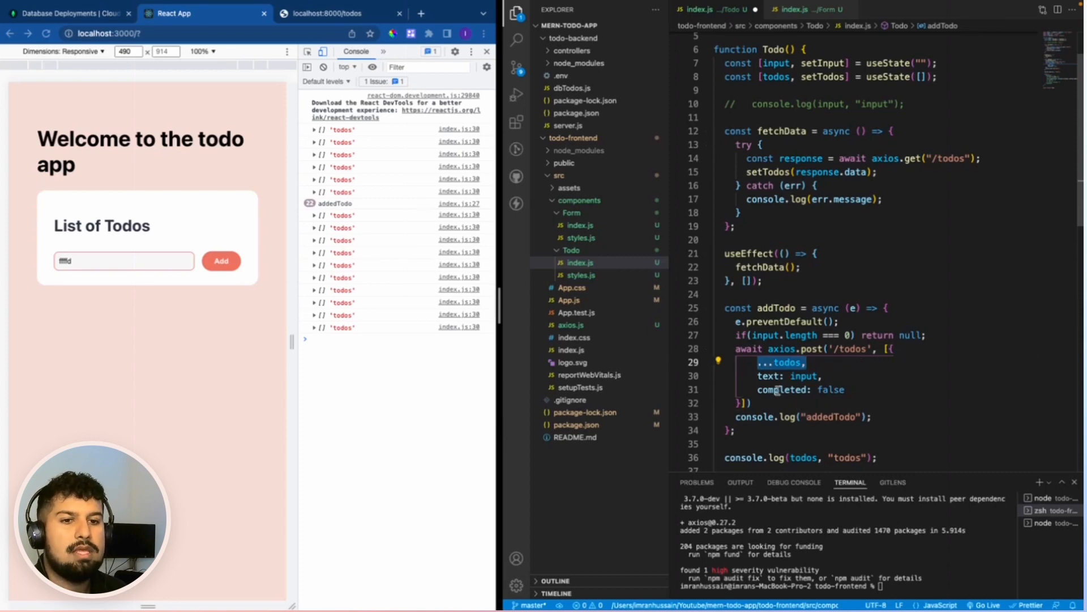
pyautogui.moveTo(768, 376)
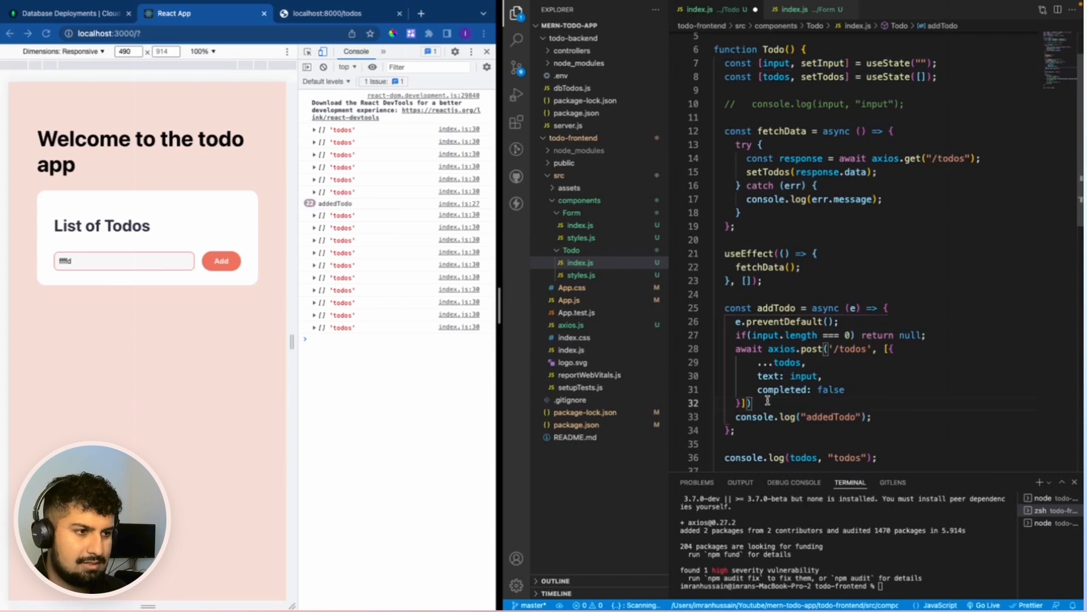
# Add setInput('') and fetchData(); after the axios.post call.
pyautogui.write("setInput('")
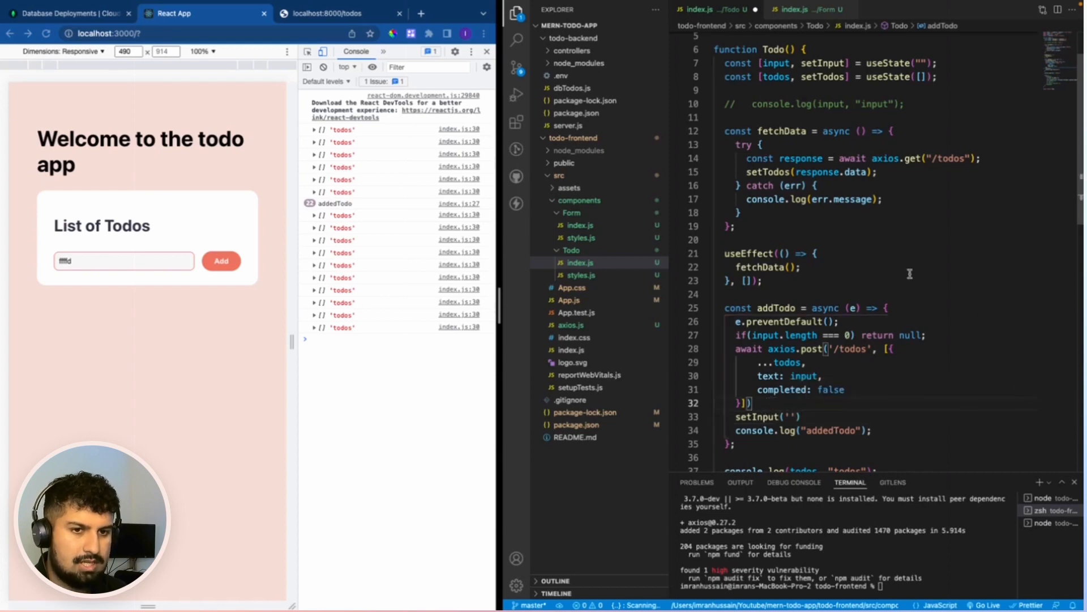
pyautogui.doubleClick(766, 267)
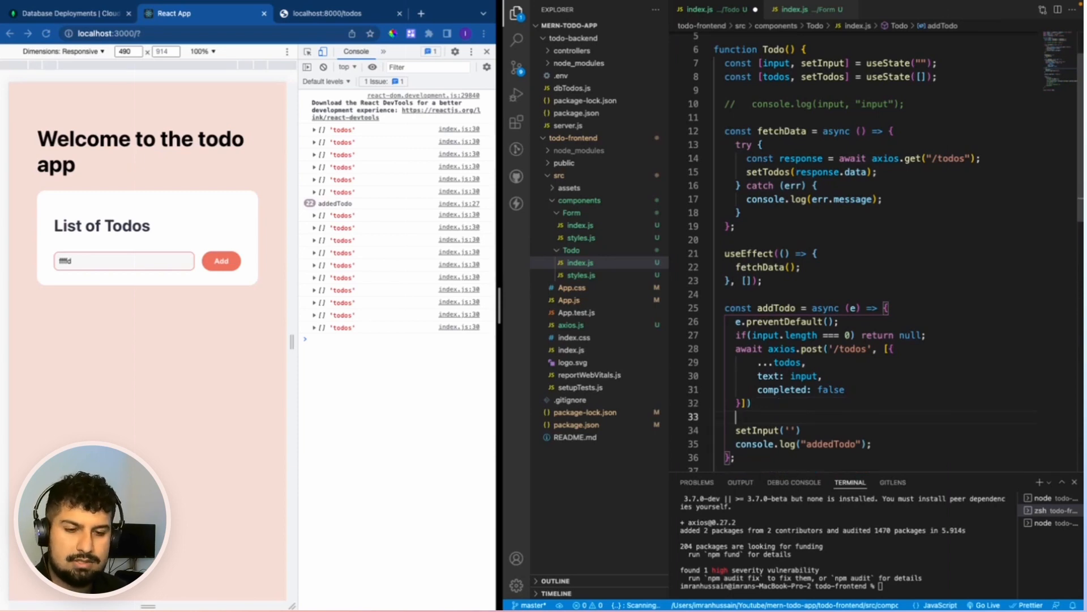
pyautogui.write('fetchData();')
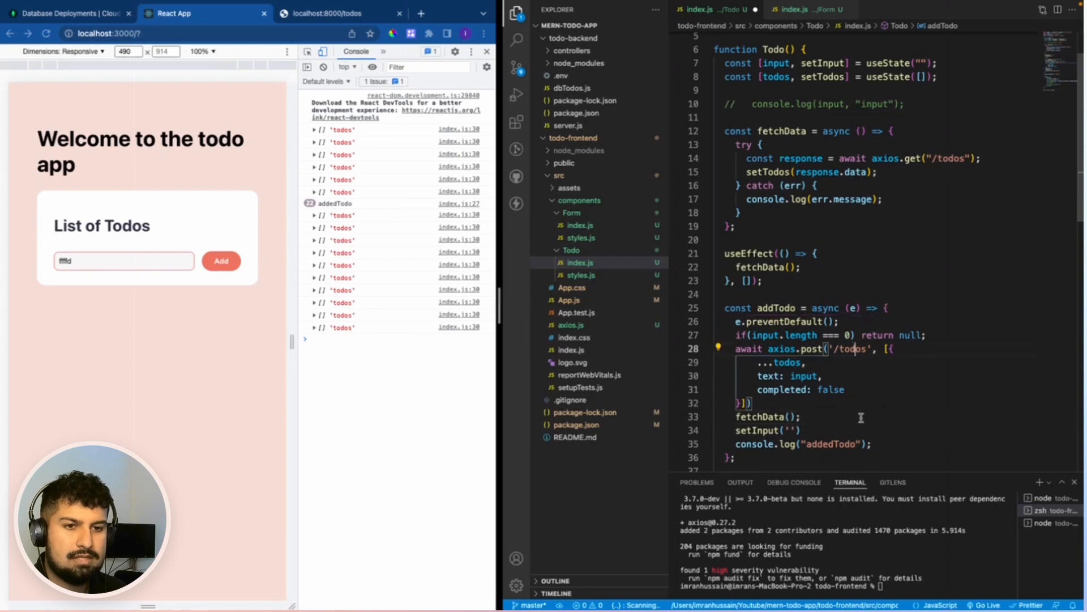
pyautogui.scroll(-3)
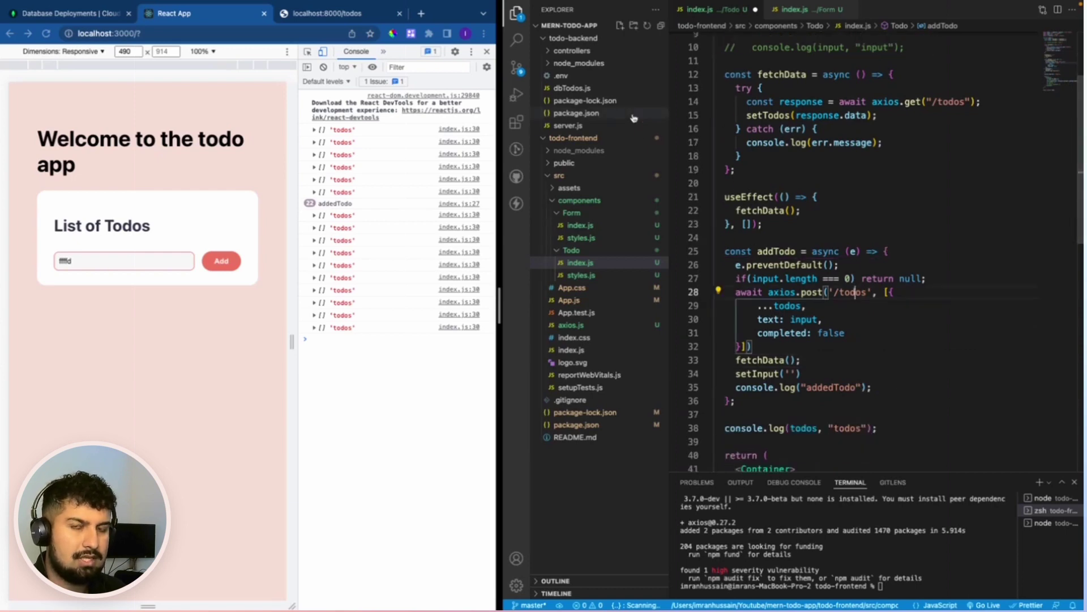
# Save the code and submit 'This is my first todo' in the app after clearing the console.
pyautogui.click(64, 6)
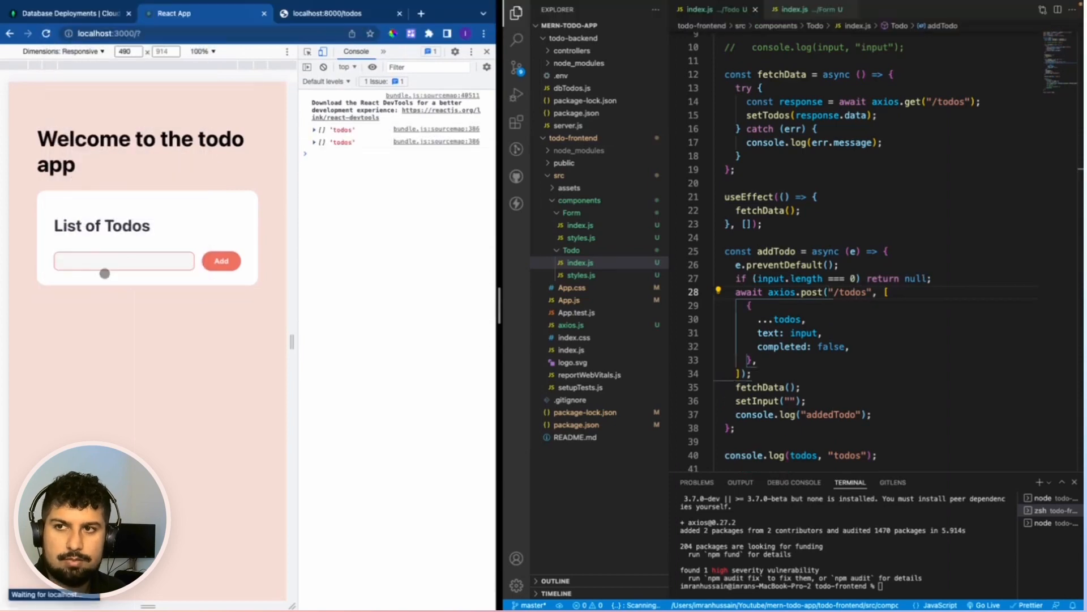
pyautogui.write('This is my fi')
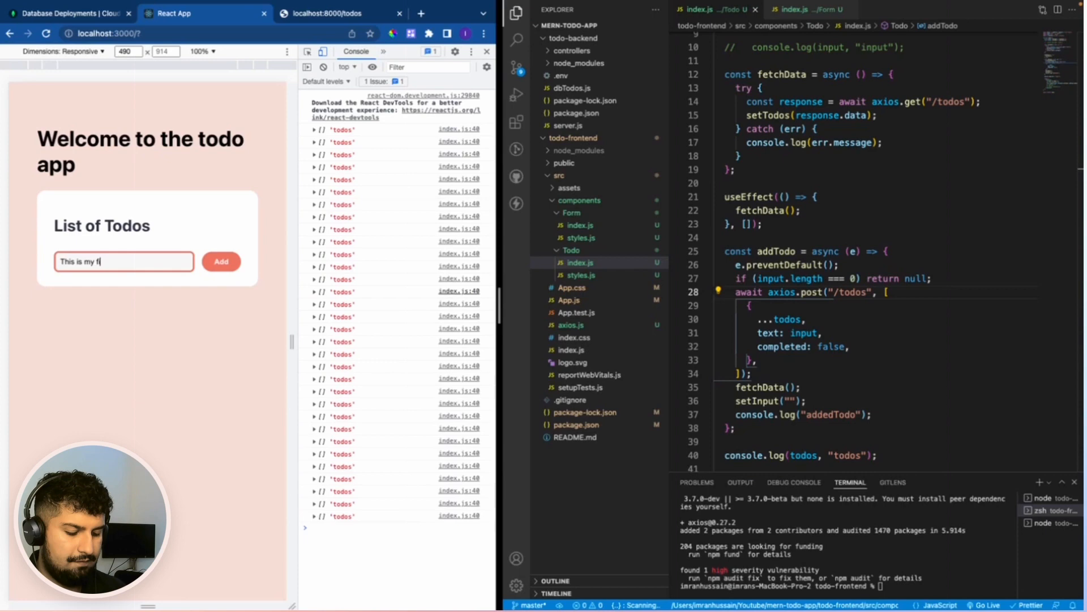
pyautogui.click(221, 262)
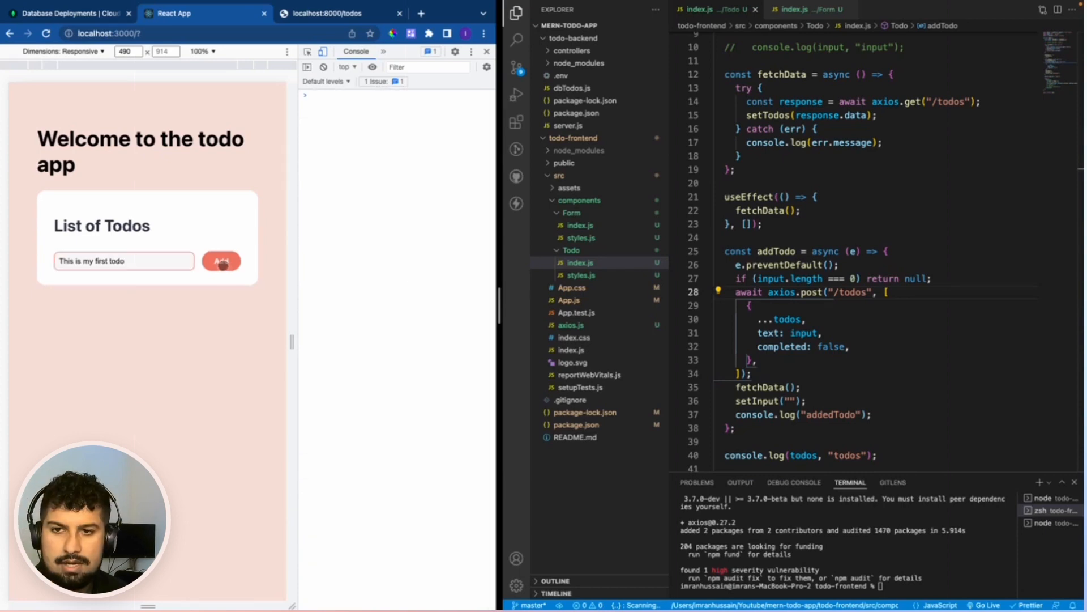
pyautogui.click(221, 261)
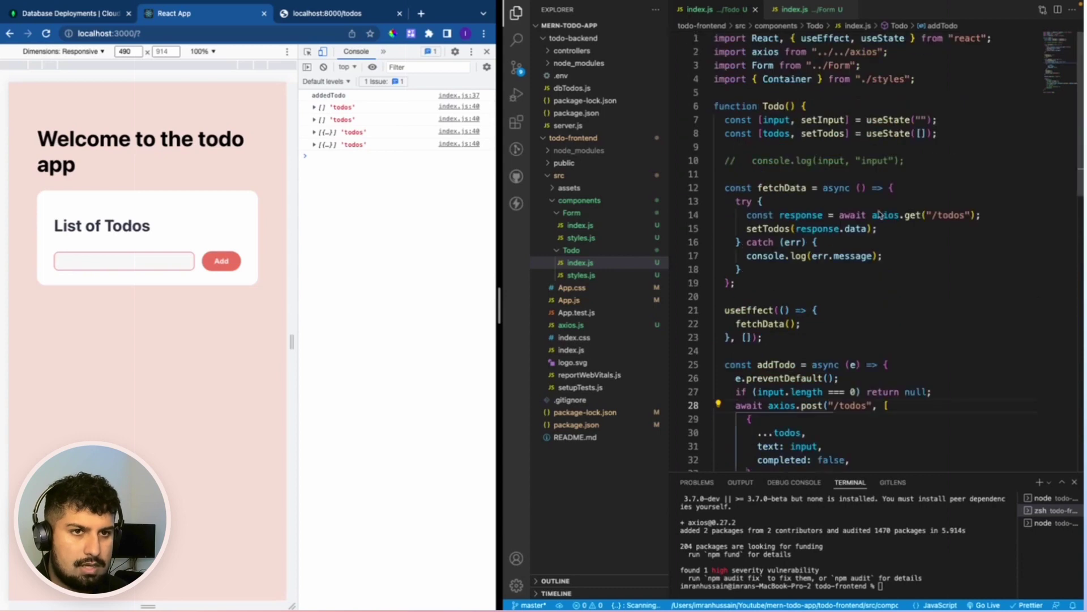
pyautogui.moveTo(927, 143)
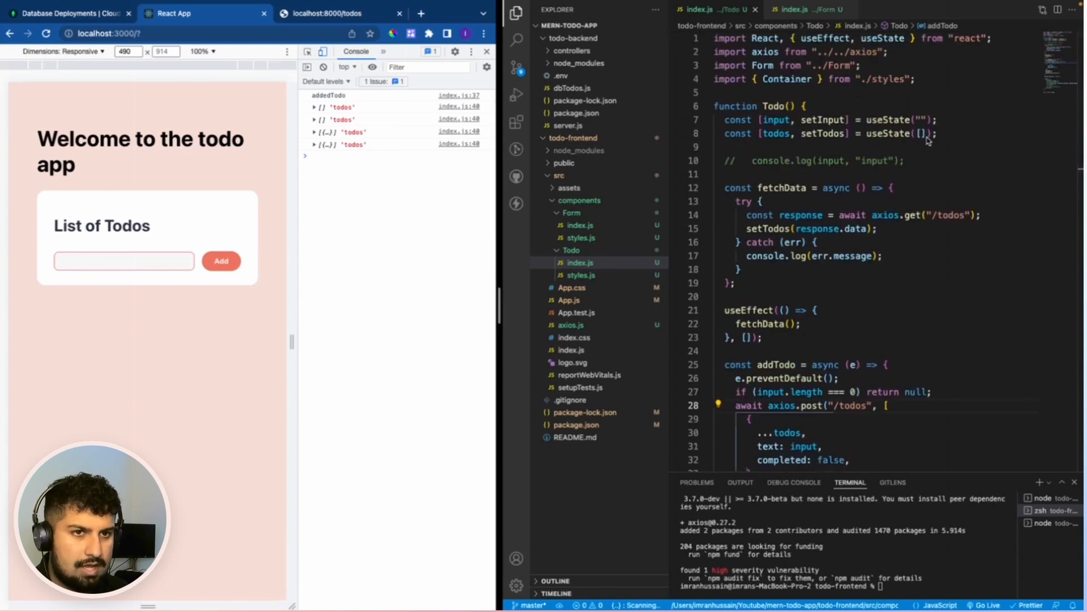
# Expand the logged todos to see 'This is my first todo' with completed false.
pyautogui.scroll(-3)
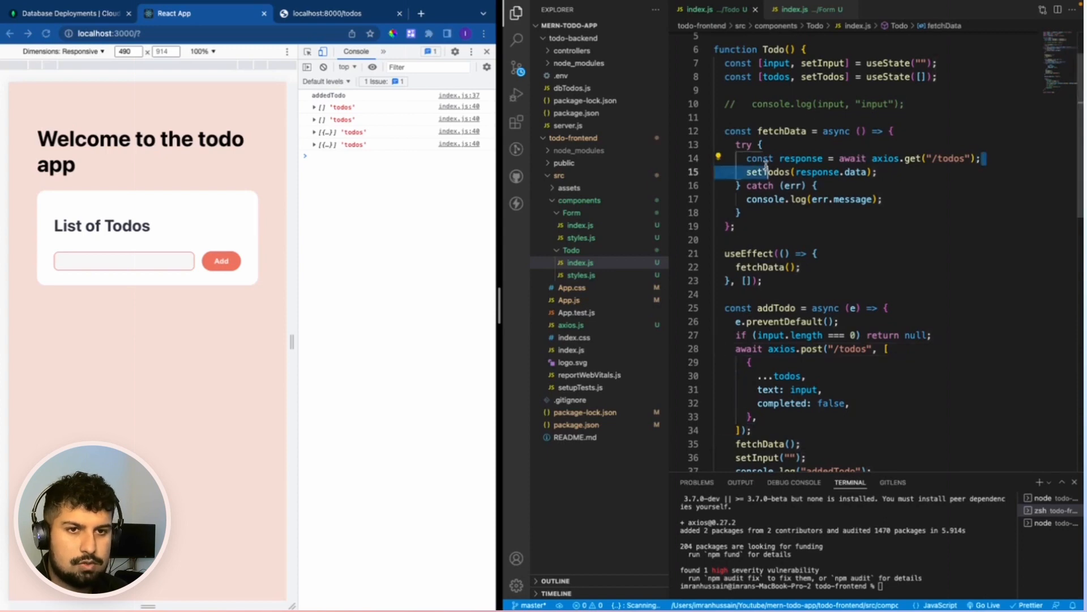
pyautogui.scroll(-3)
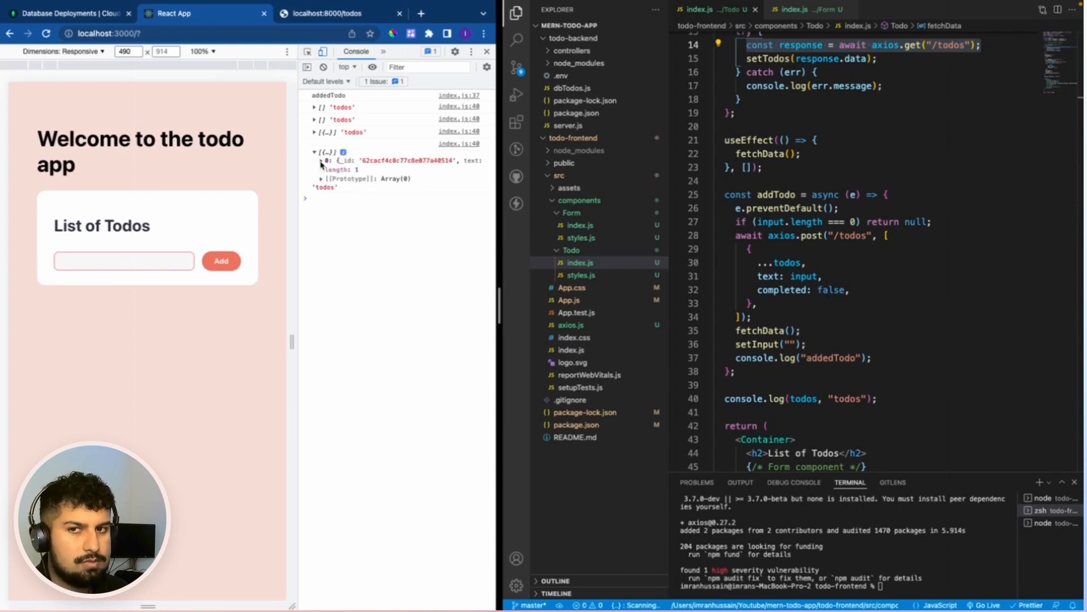
pyautogui.click(321, 160)
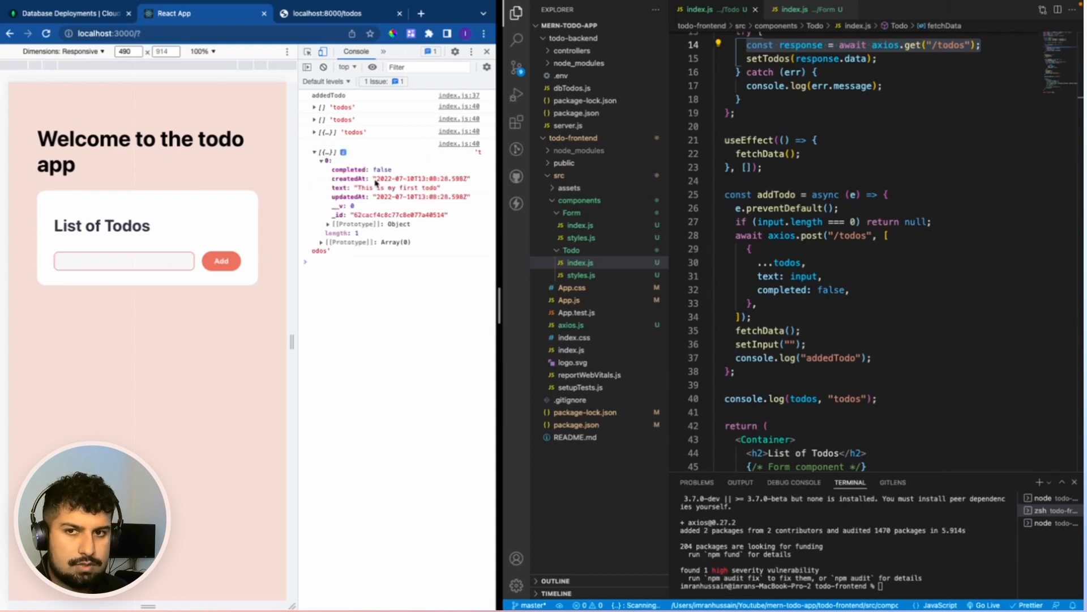
pyautogui.moveTo(448, 192)
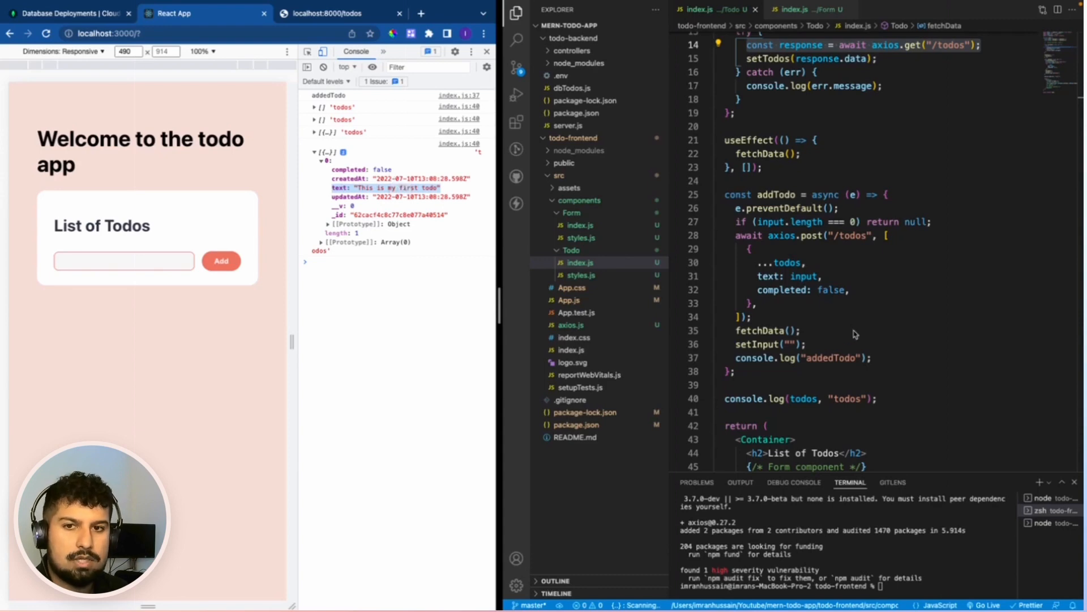
# Scroll to the end of addTodo and delete the console.log('addedTodo') line.
pyautogui.scroll(-3)
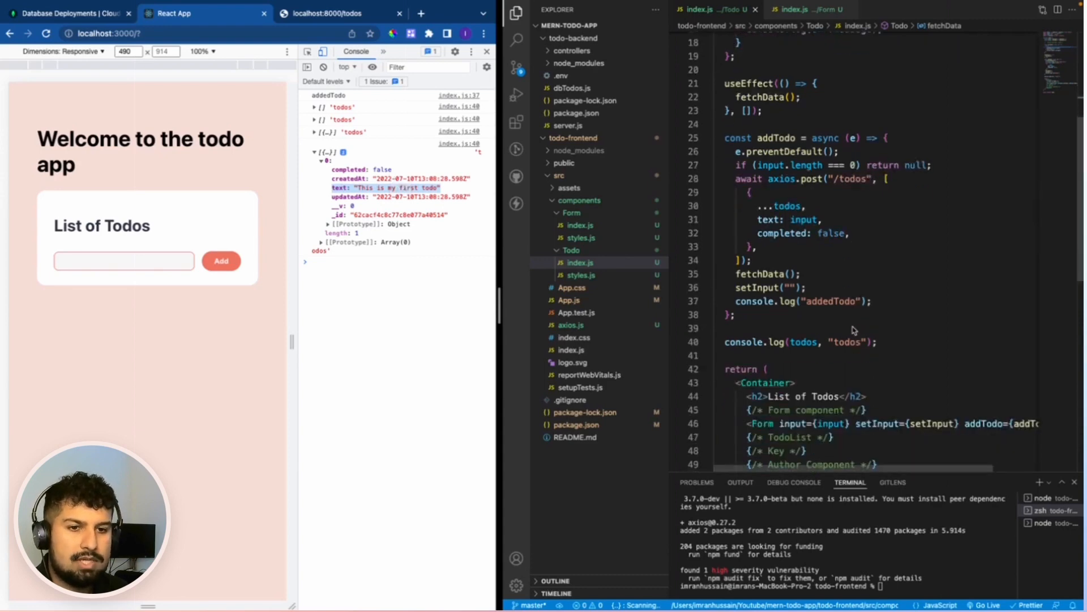
pyautogui.moveTo(809, 304)
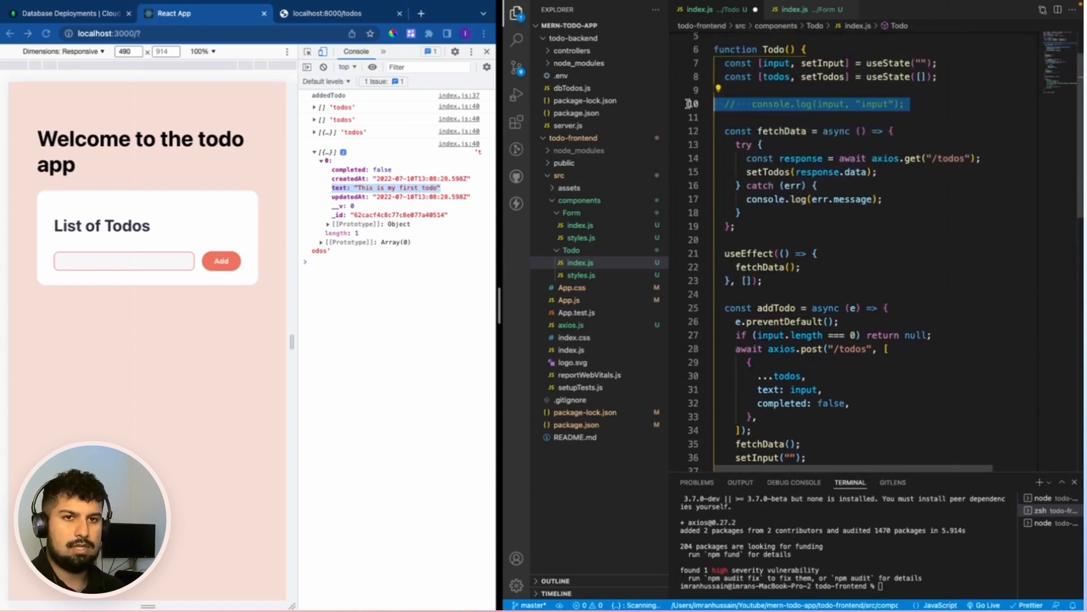
pyautogui.scroll(-3)
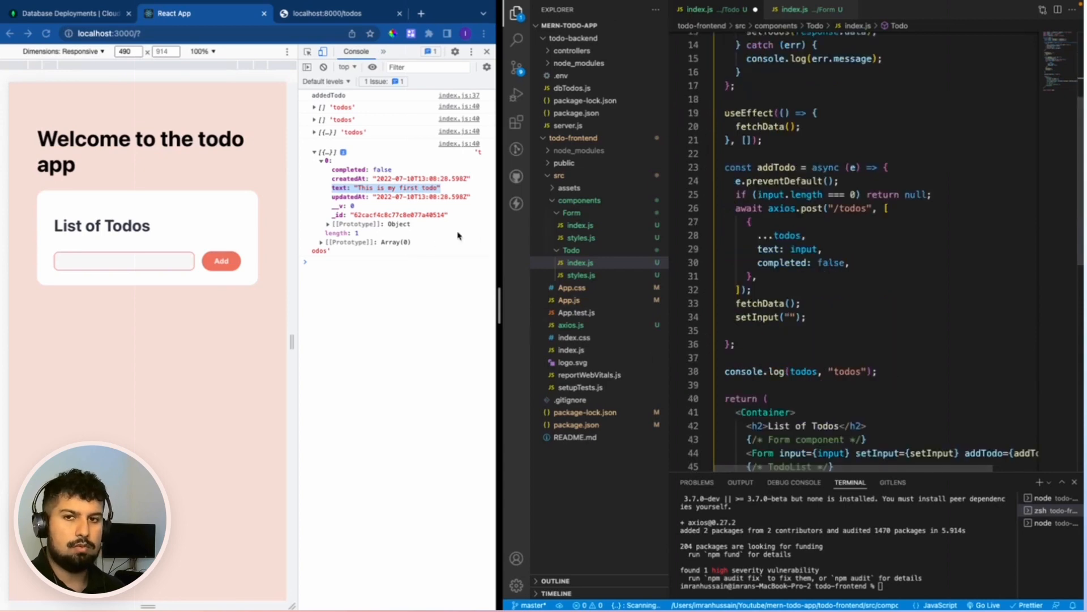